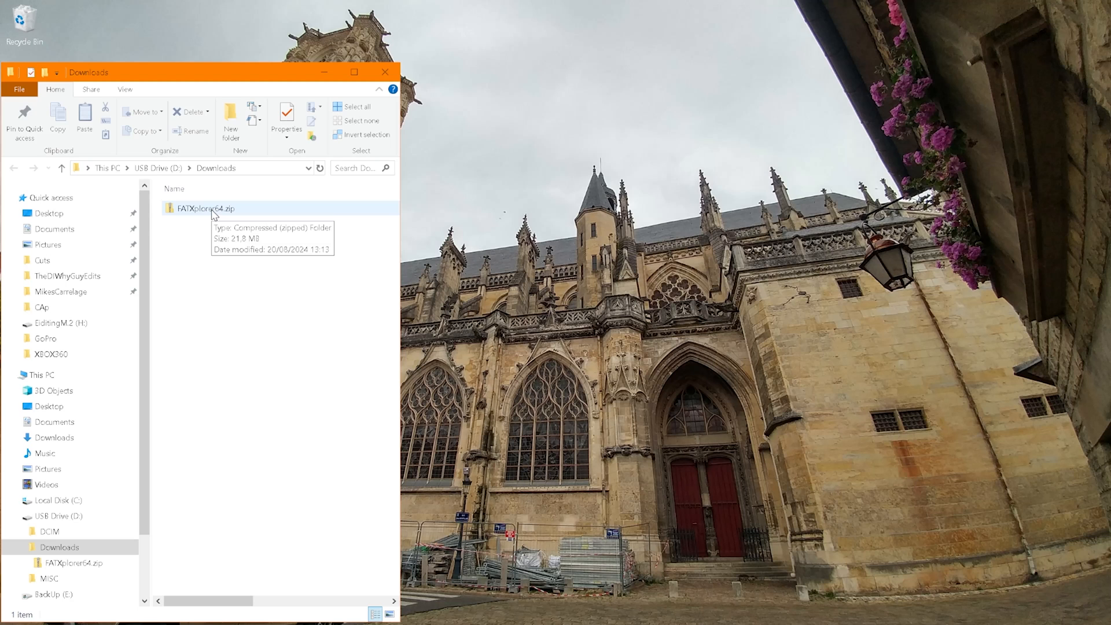
- Launch FATXplorer from the downloaded zip in trial mode and list the connected Xbox 360 drive
right_click(206, 208)
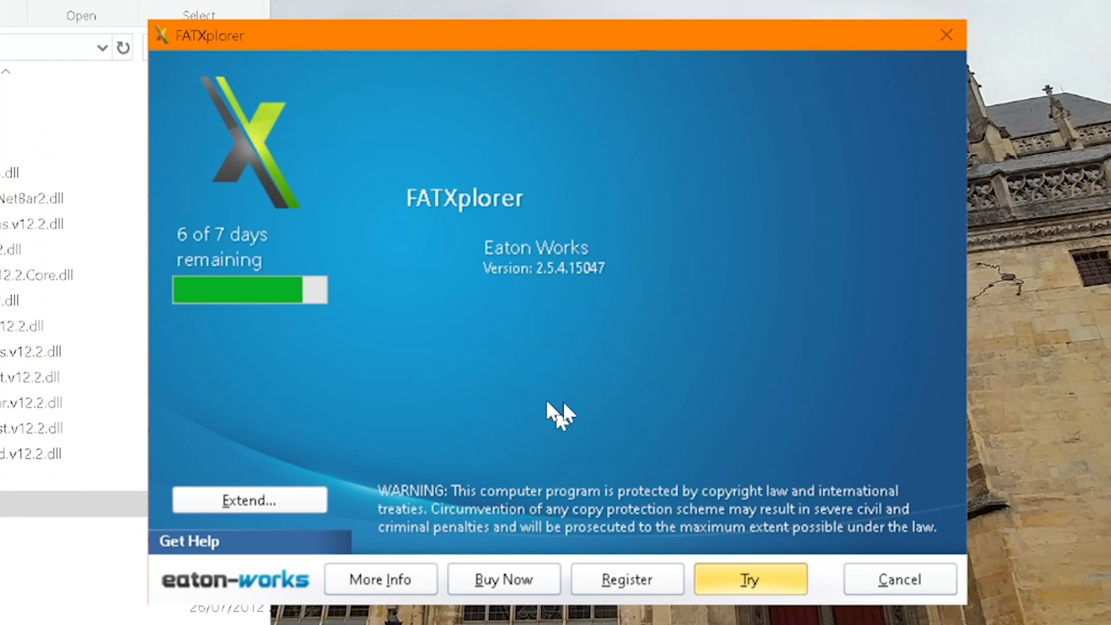
click(749, 579)
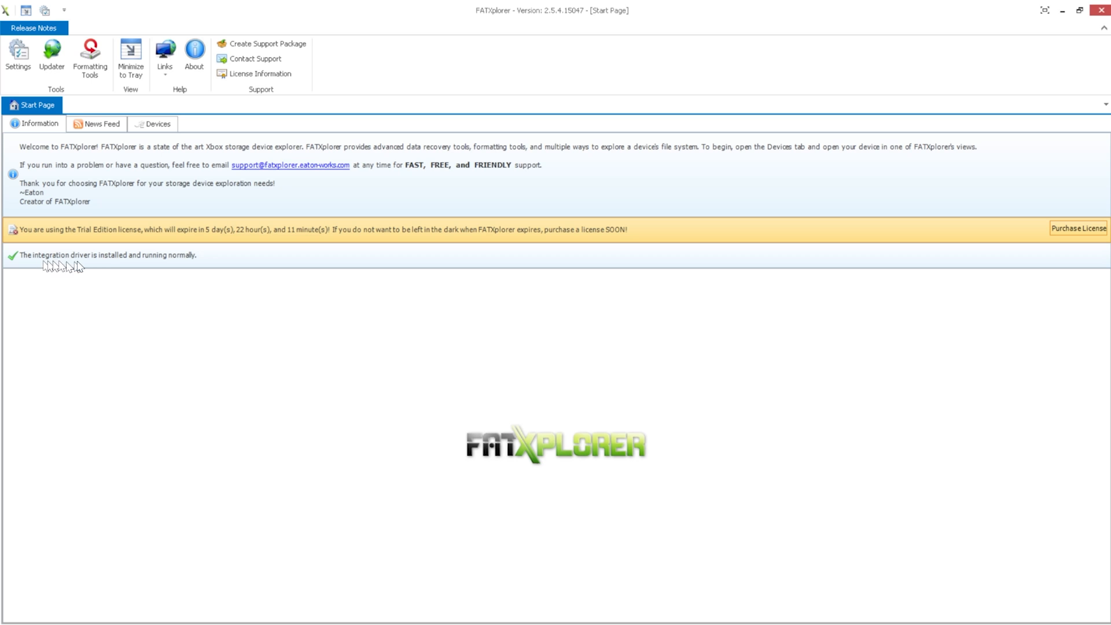
mouse_move(182, 268)
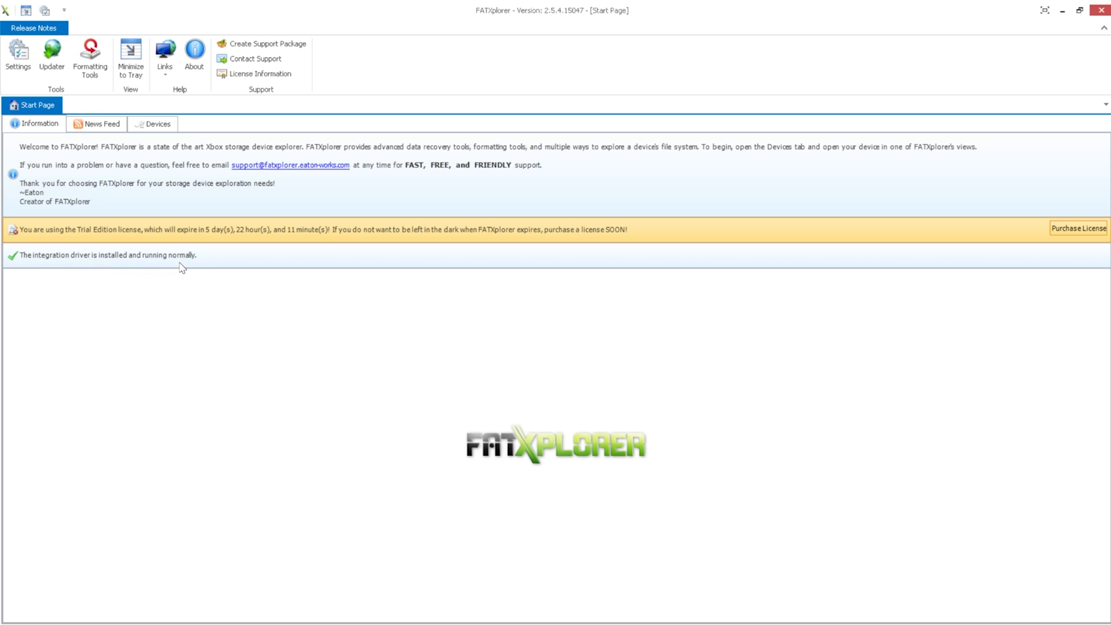
click(157, 123)
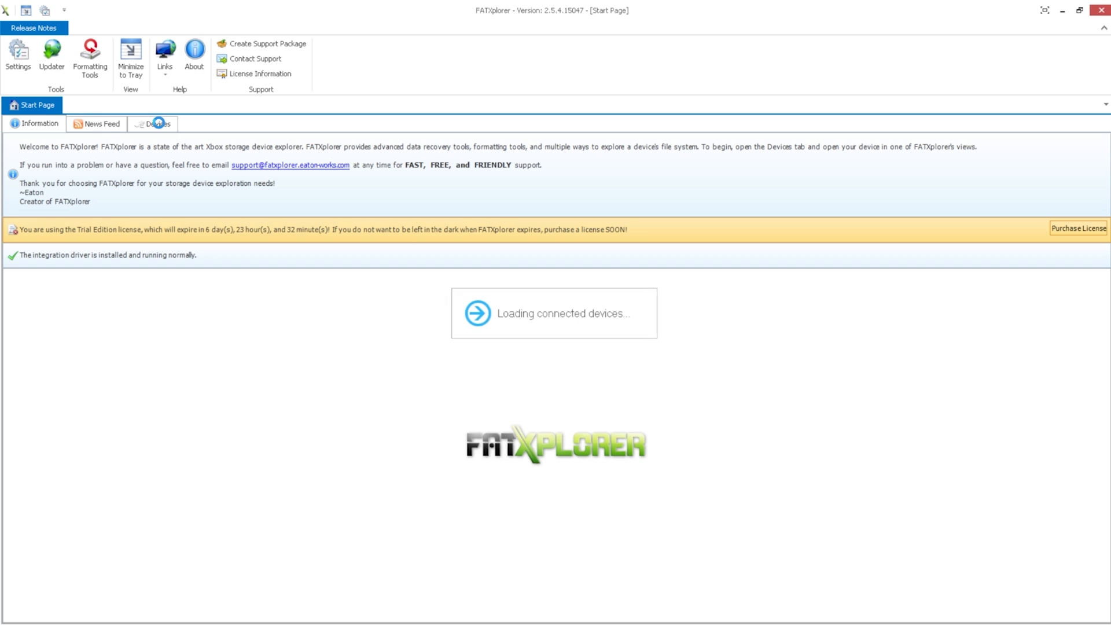
click(157, 123)
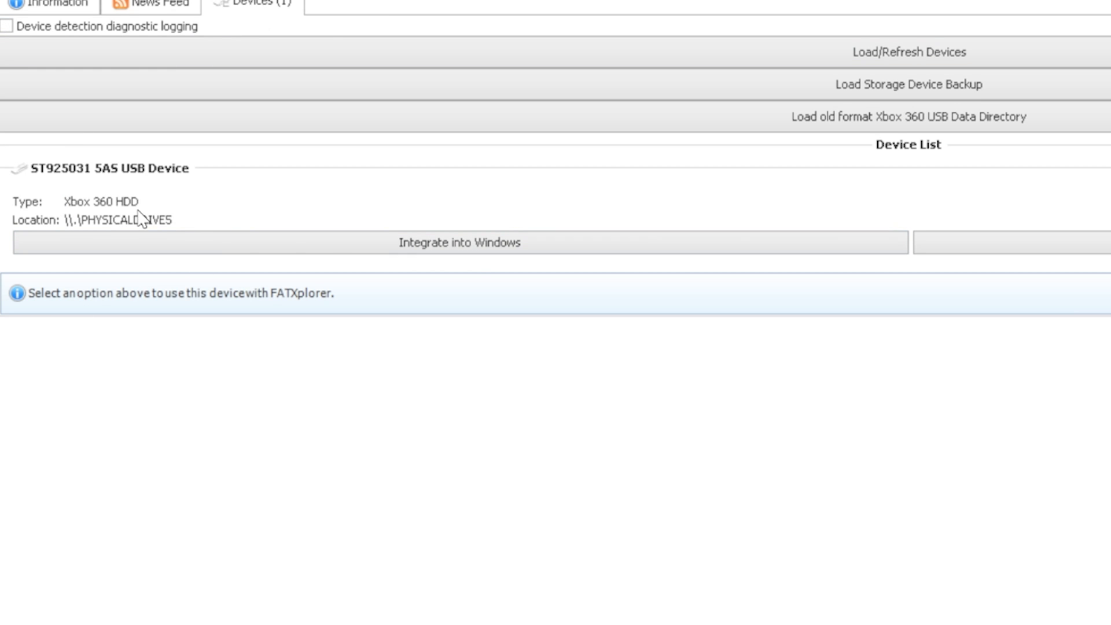
- Integrate the Xbox 360 drive into Windows as drive M and show hidden items
click(459, 243)
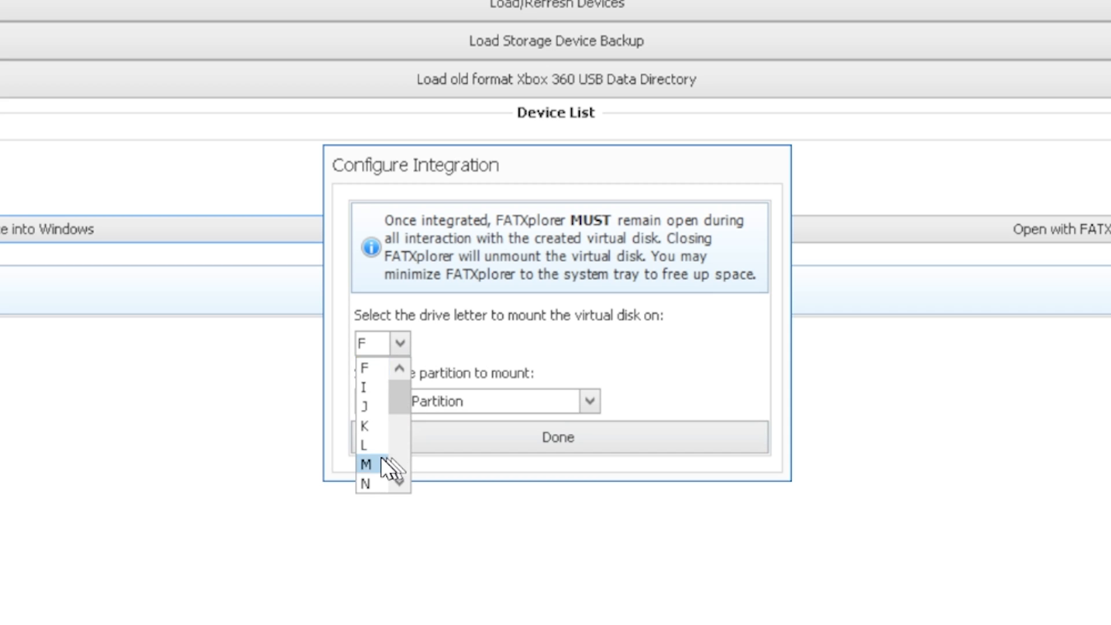
click(366, 464)
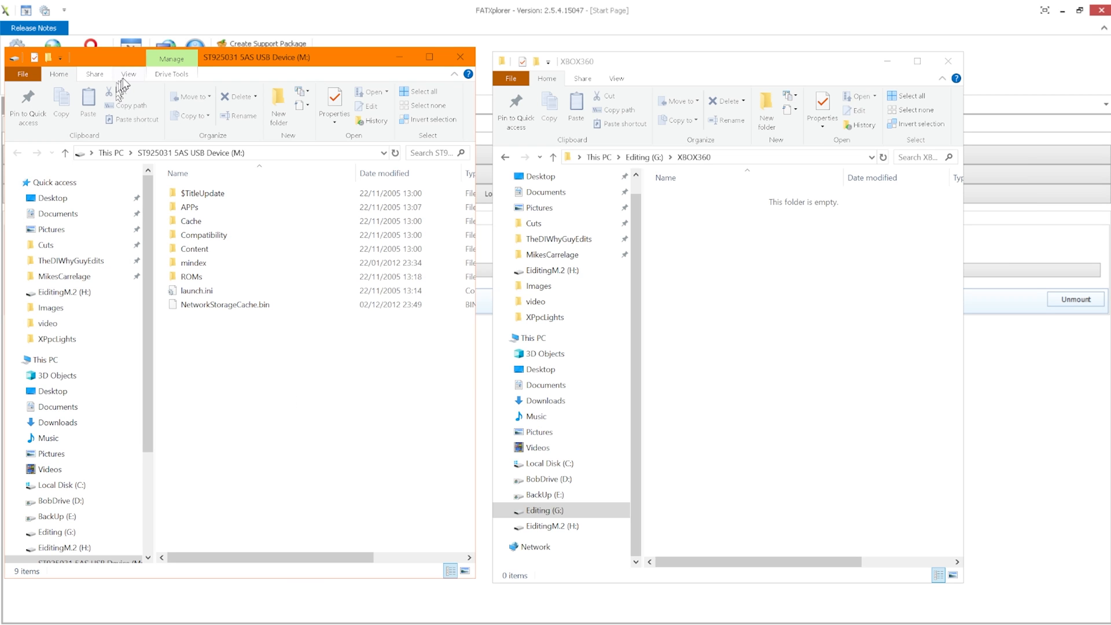
click(129, 73)
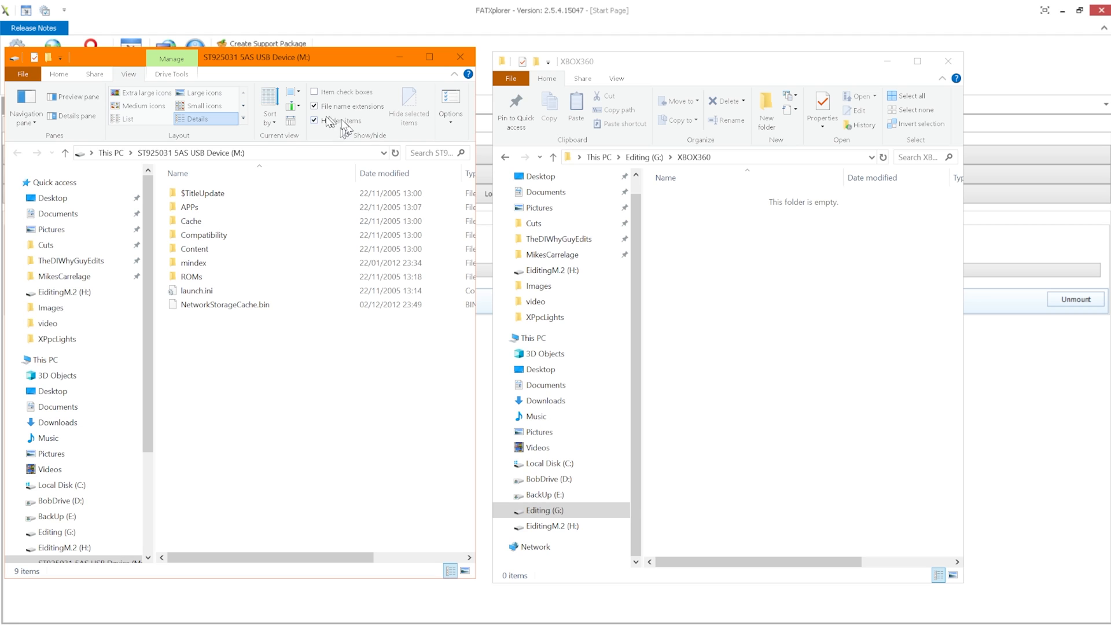
mouse_move(334, 120)
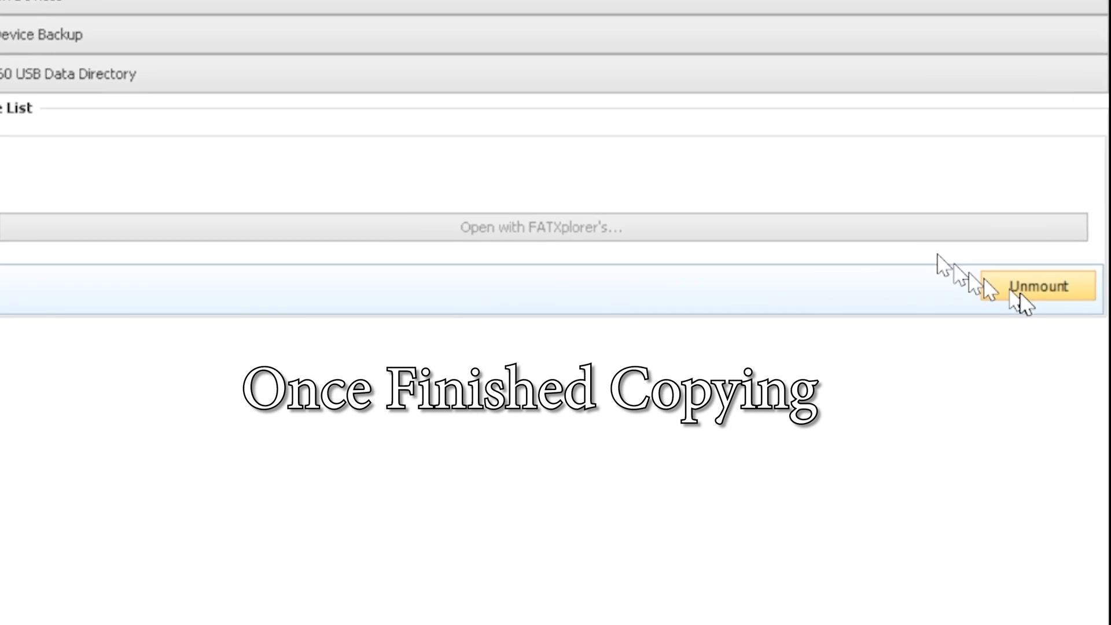
- Unmount the Xbox drive and launch the Xbox 360 HDD Formatter past its welcome page
click(1038, 286)
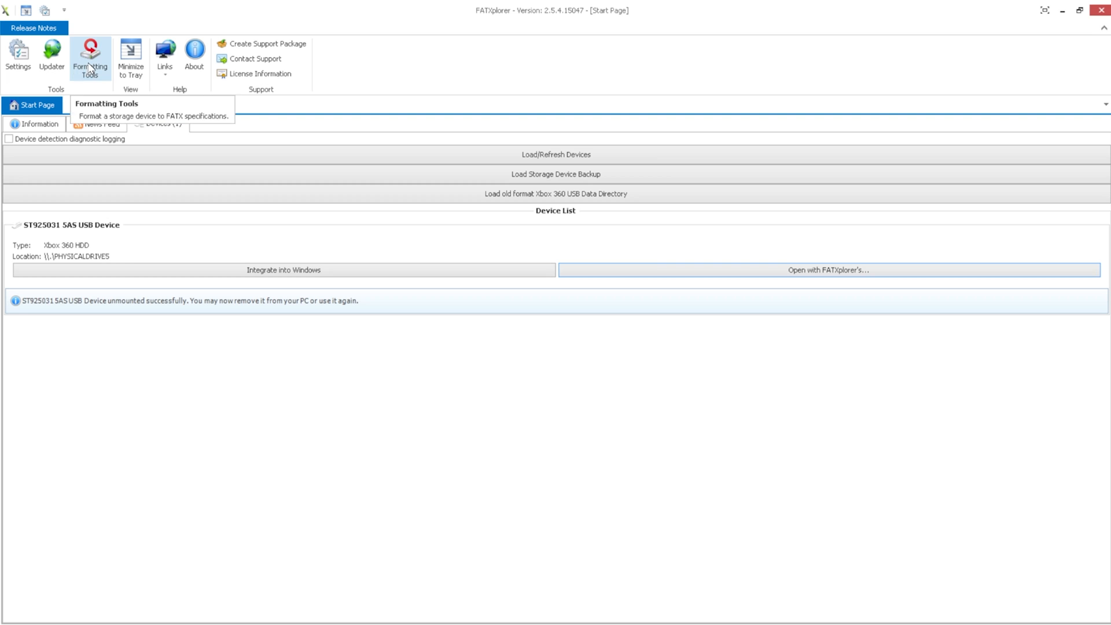
click(90, 58)
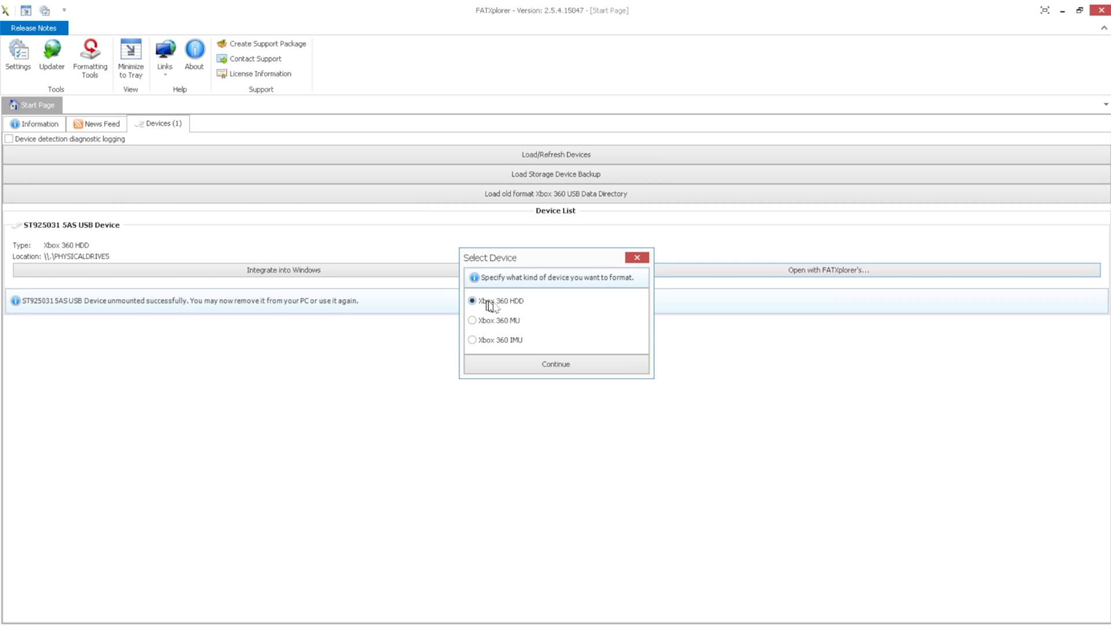
mouse_move(556, 363)
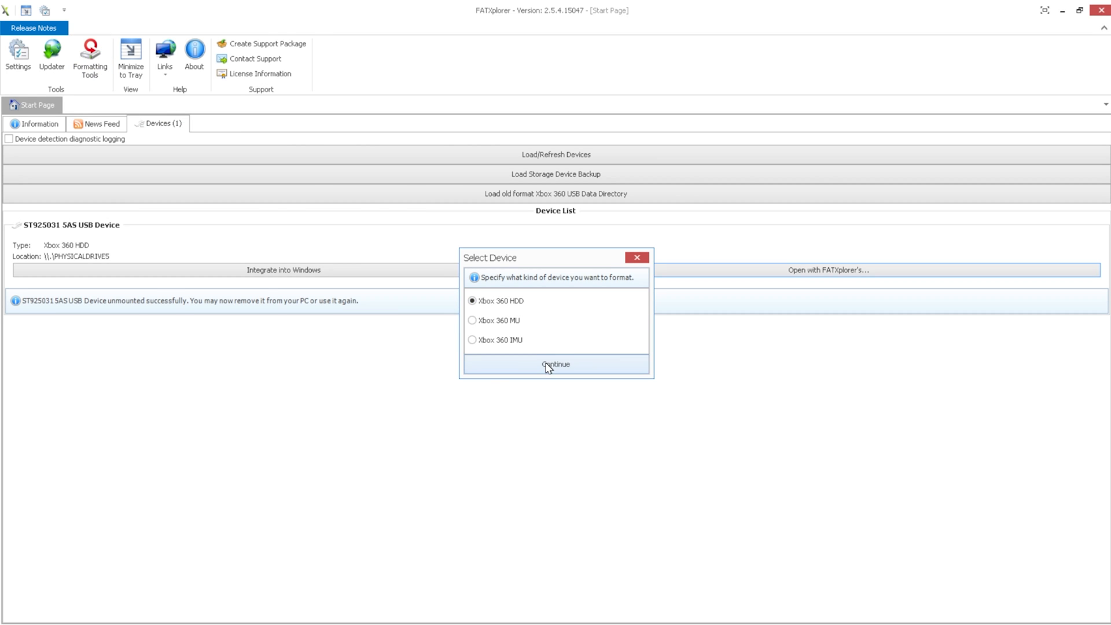
click(555, 363)
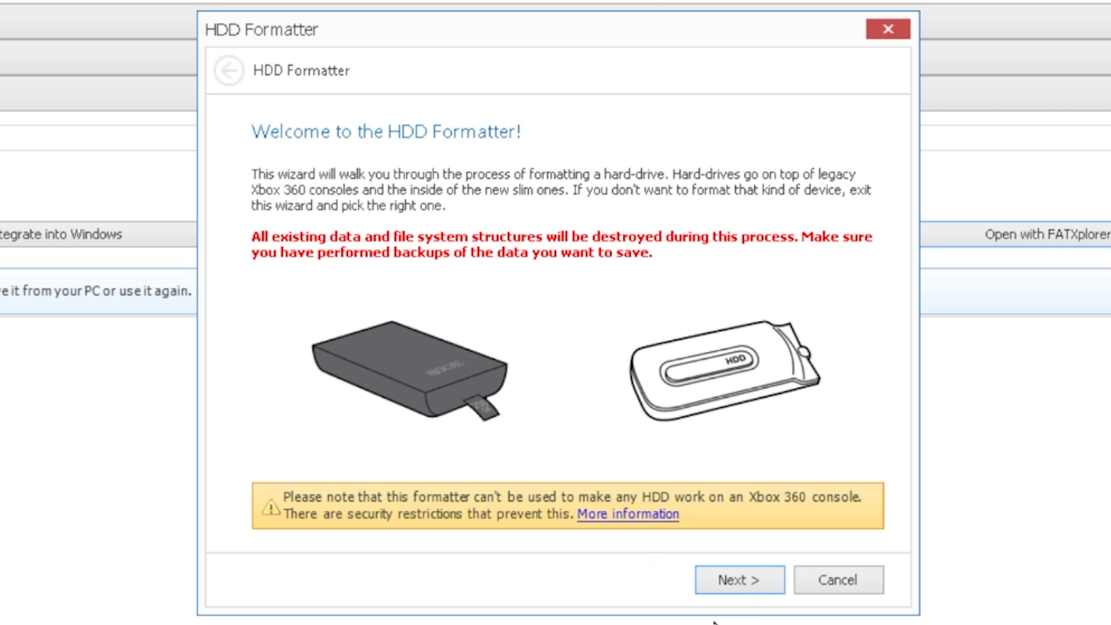
click(738, 580)
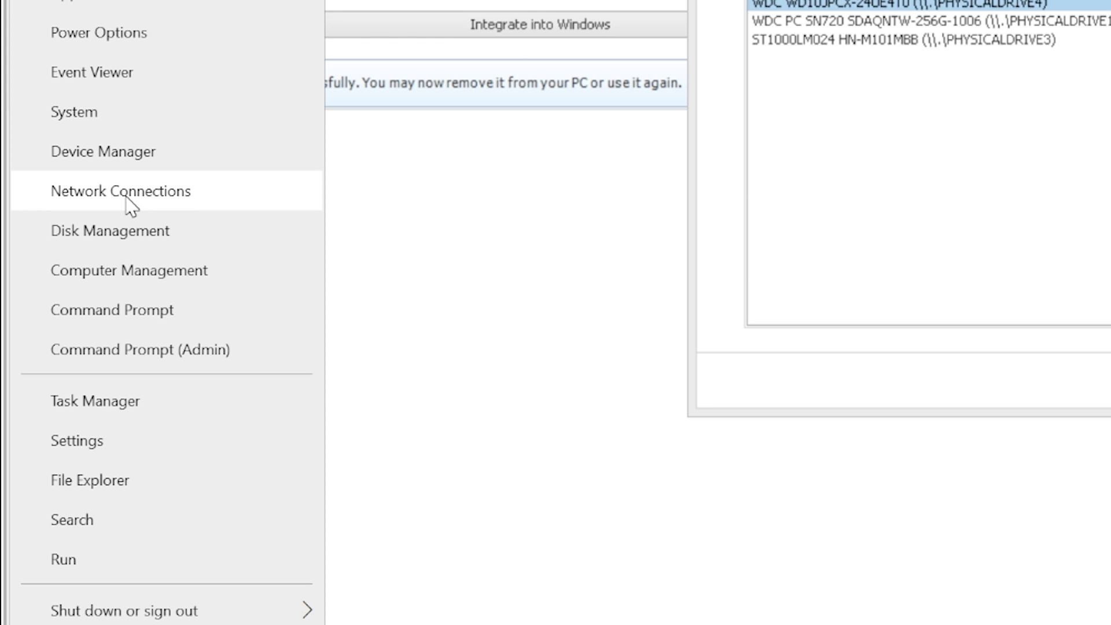
- In Disk Management, check Disk 4's properties and delete its BobDrive (D:) volume
click(128, 270)
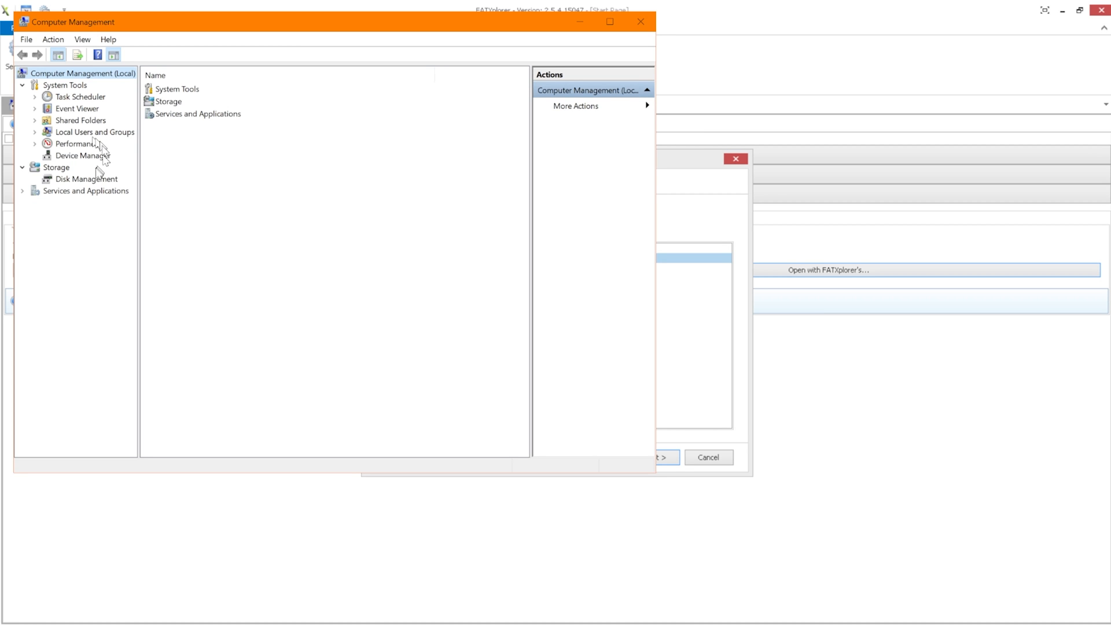
click(88, 179)
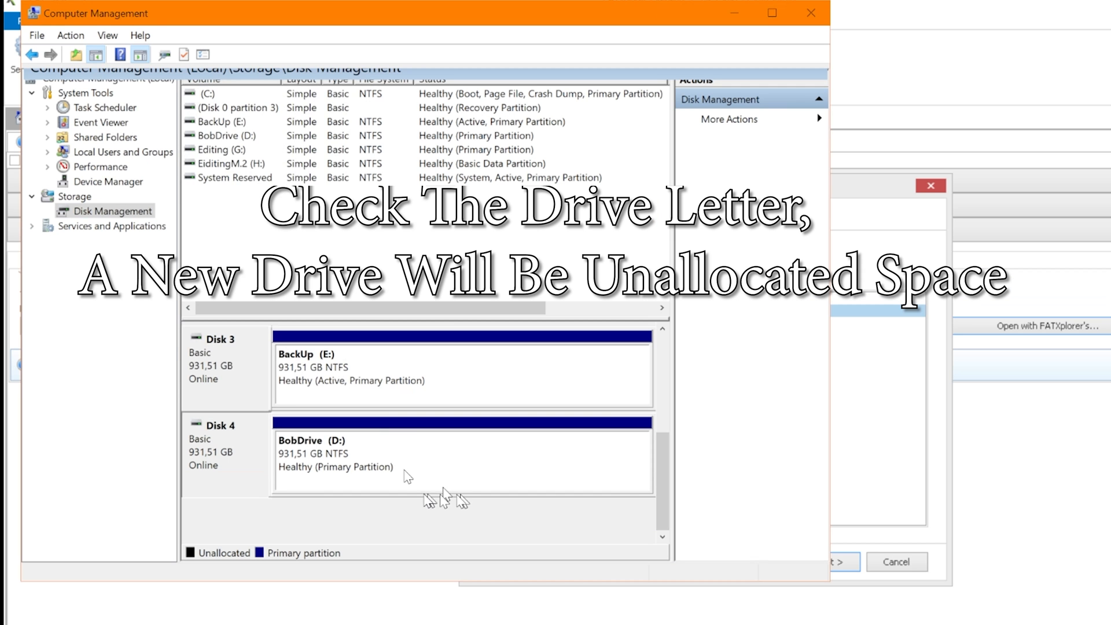
mouse_move(221, 459)
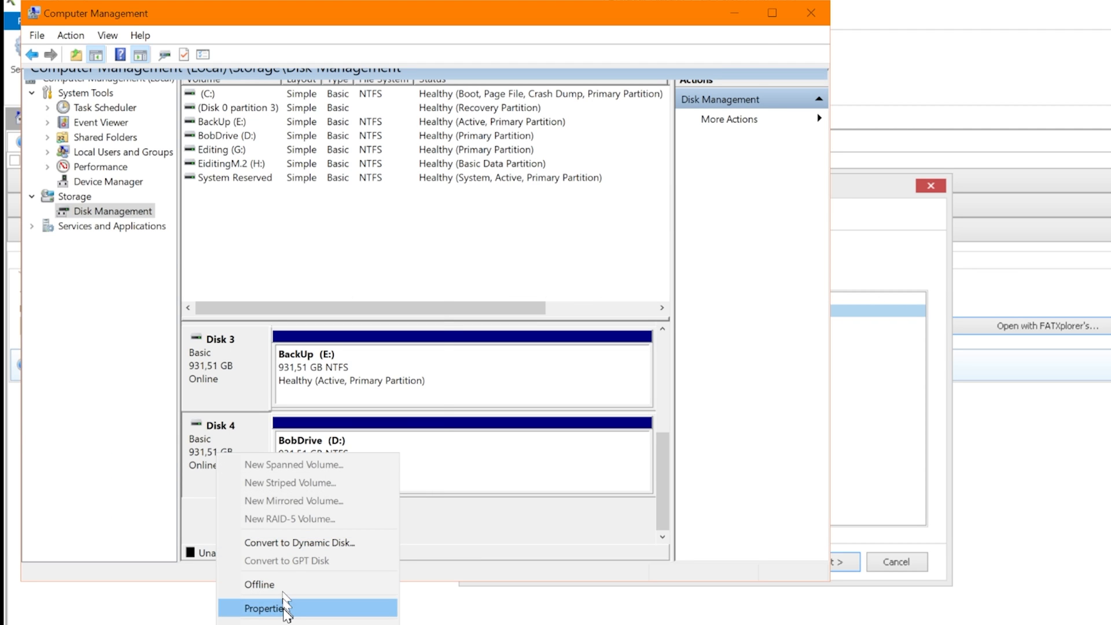
click(268, 608)
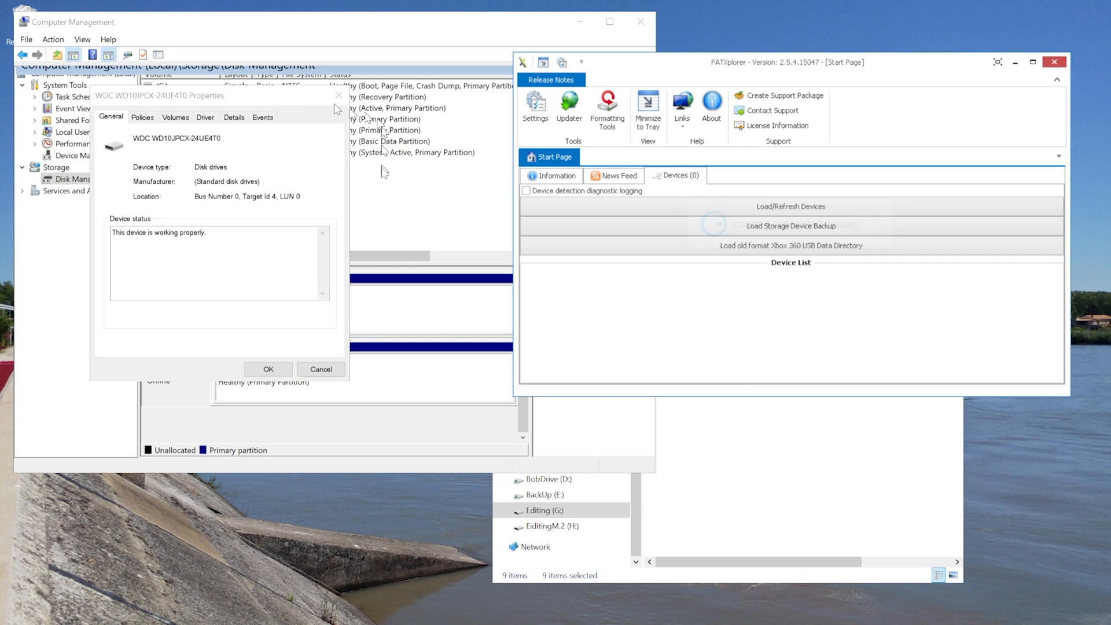
click(268, 369)
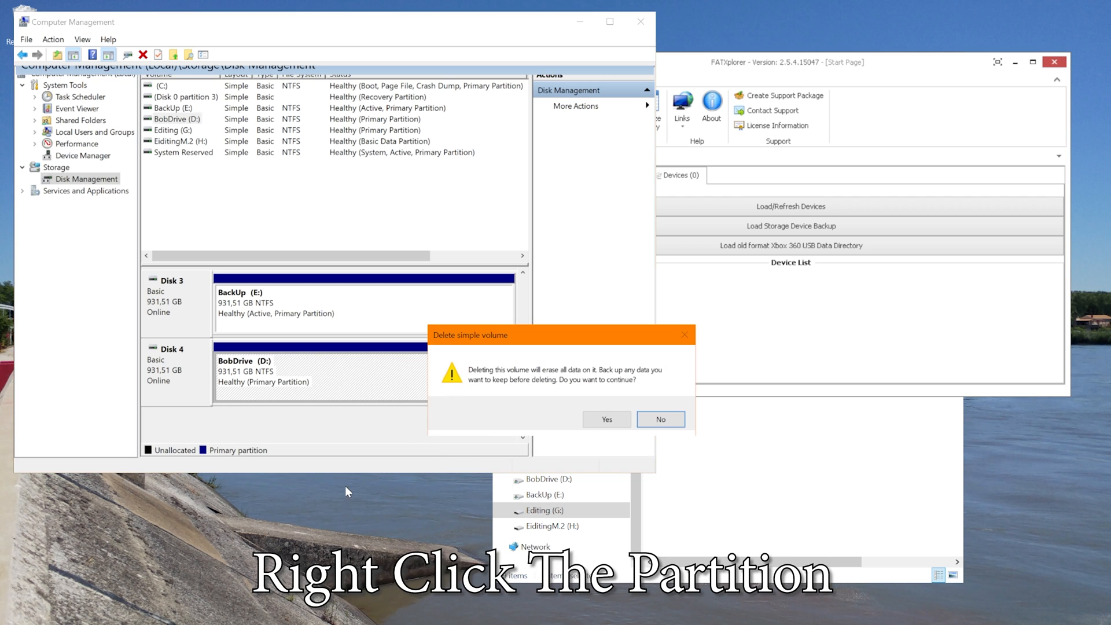
click(606, 419)
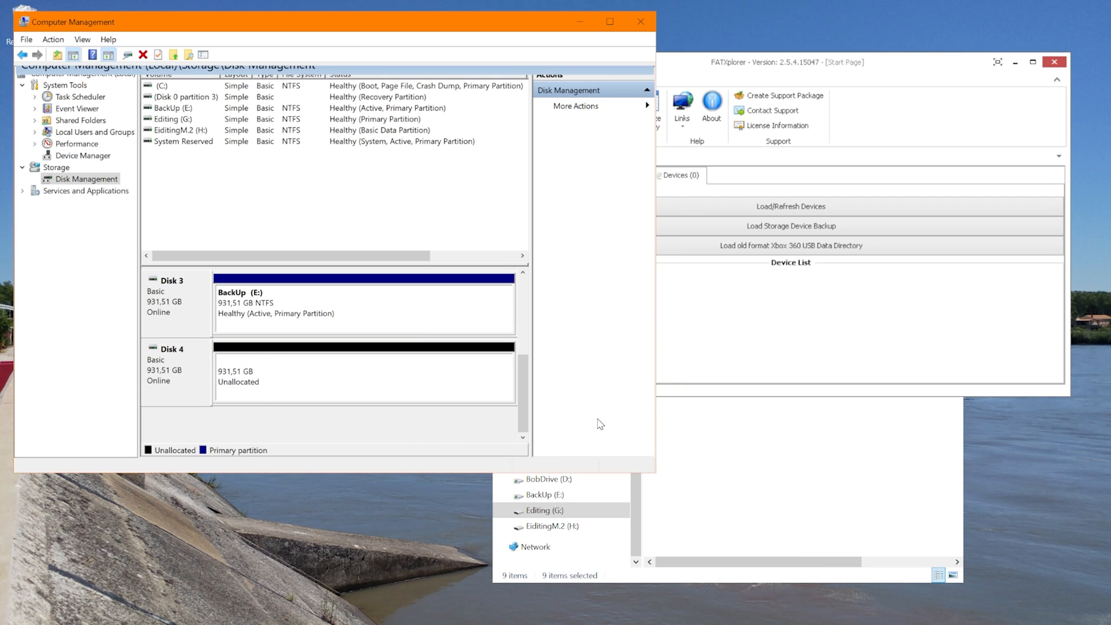
- Select the WDC WD10JPCX drive, use 65536-byte content clusters, and include the System Extended Partition
click(607, 110)
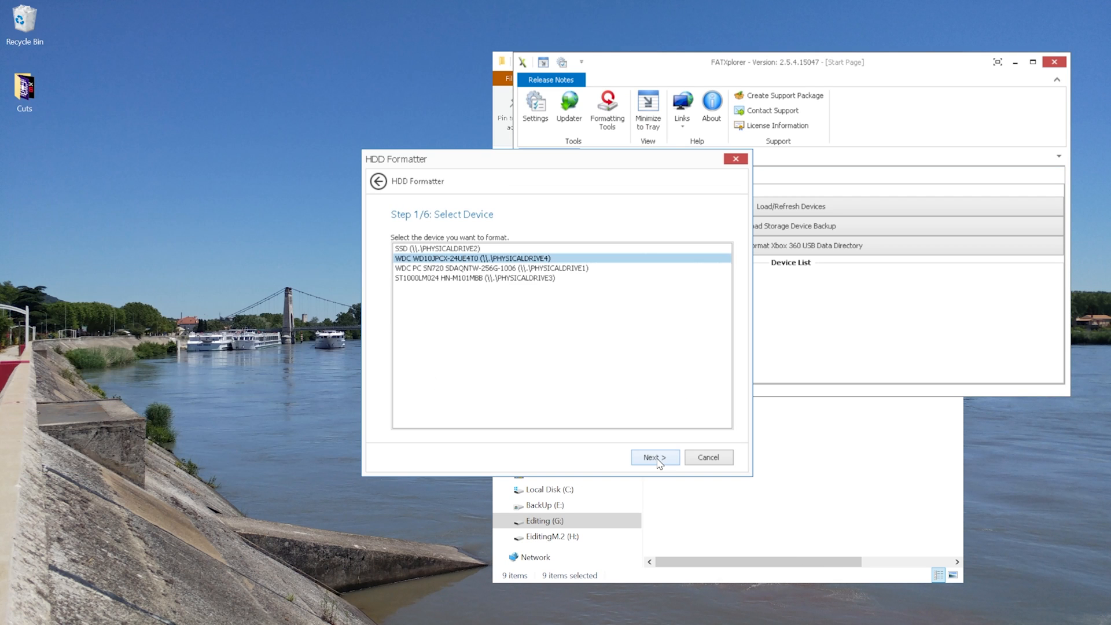
click(654, 458)
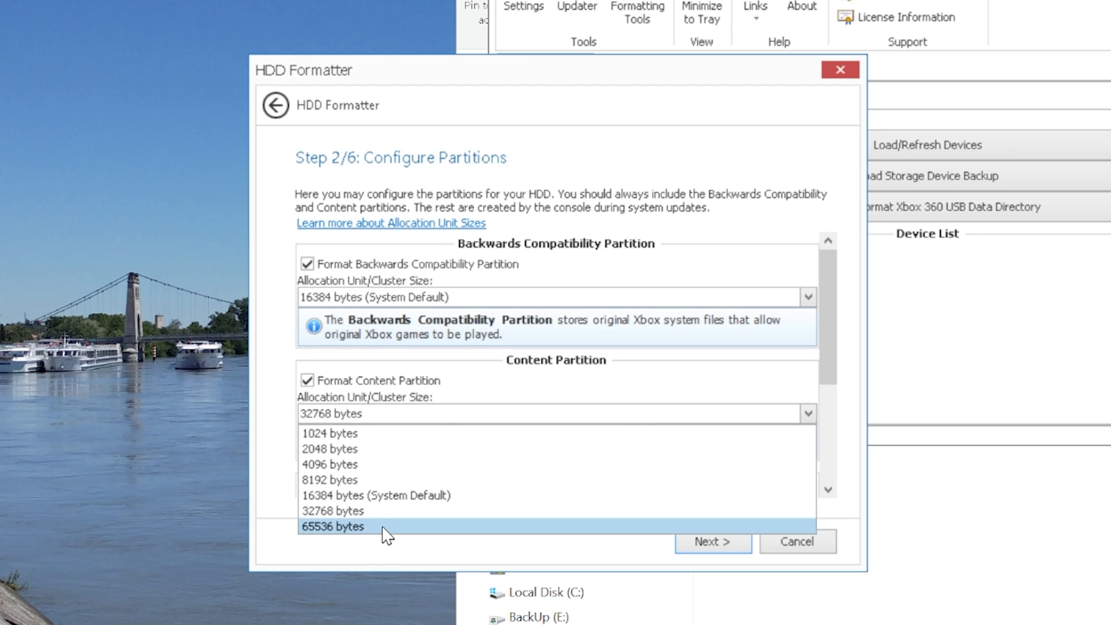
click(334, 526)
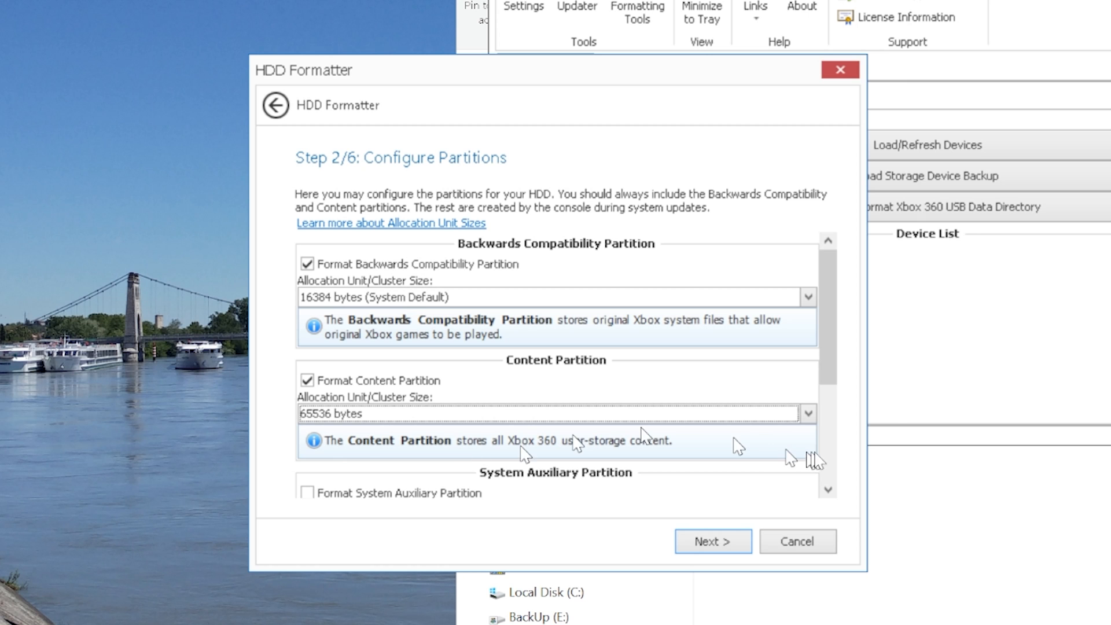
scroll(down, 3)
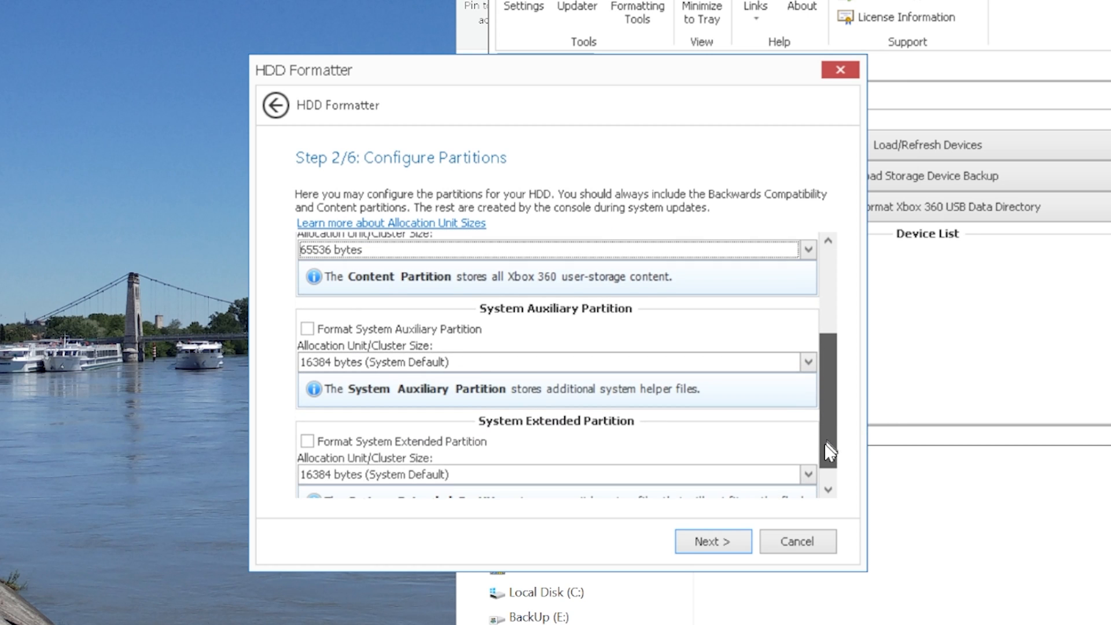
scroll(down, 3)
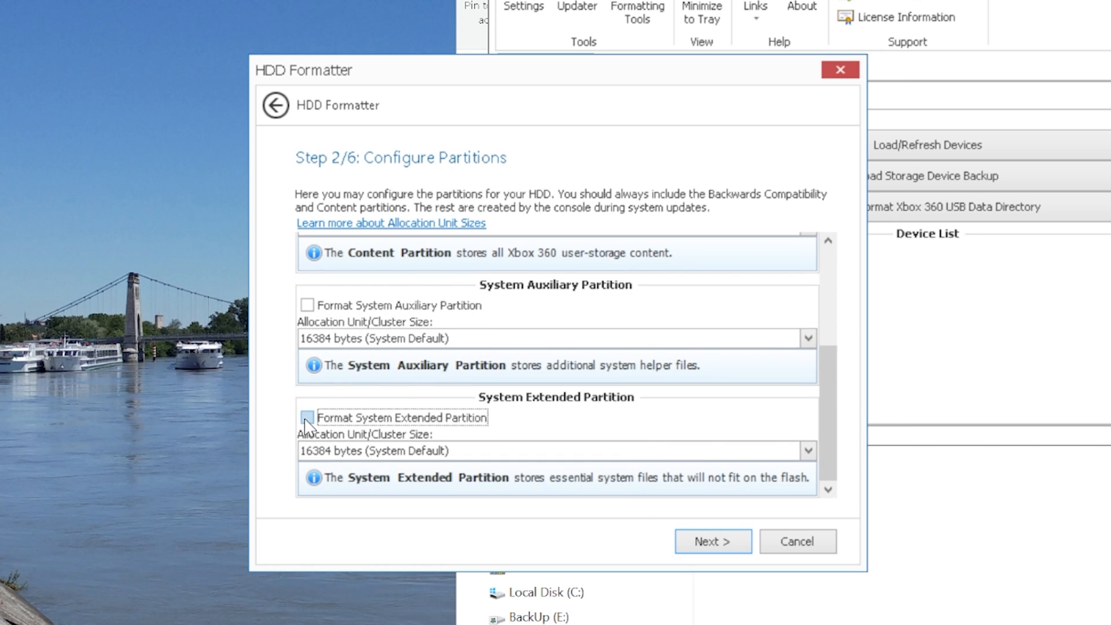
click(307, 417)
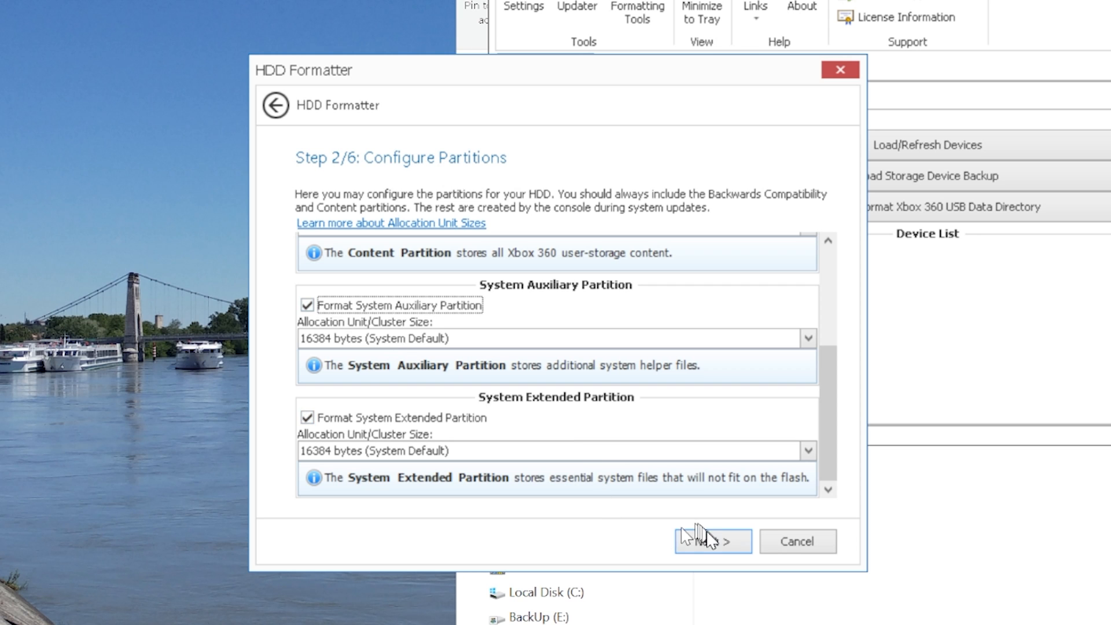
- Run the format, then integrate the Content Partition into Windows as drive N
click(712, 541)
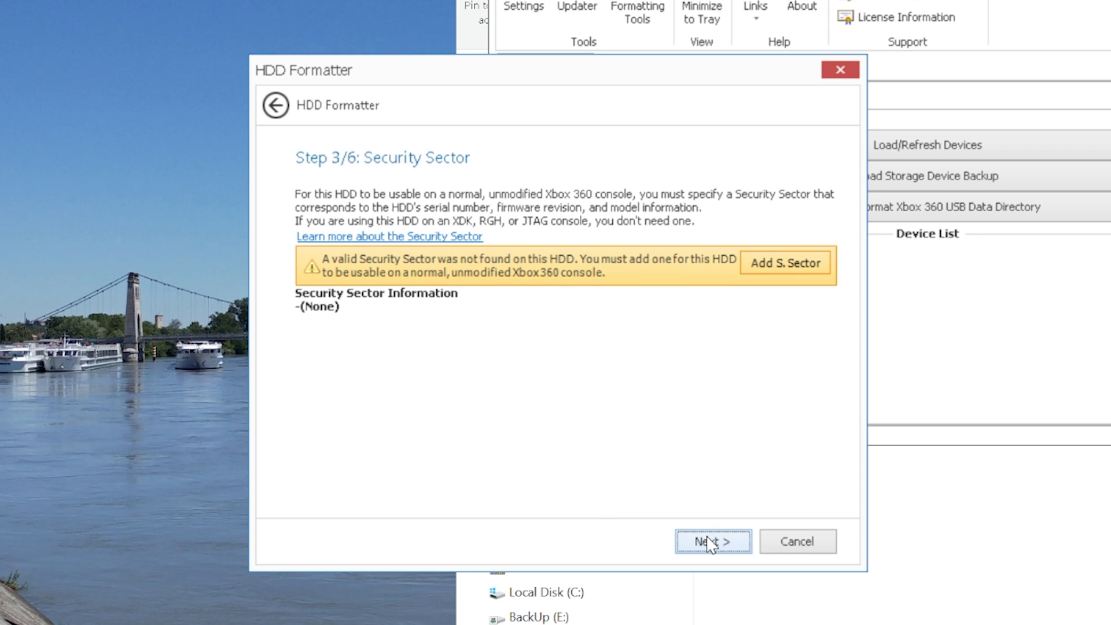
click(713, 542)
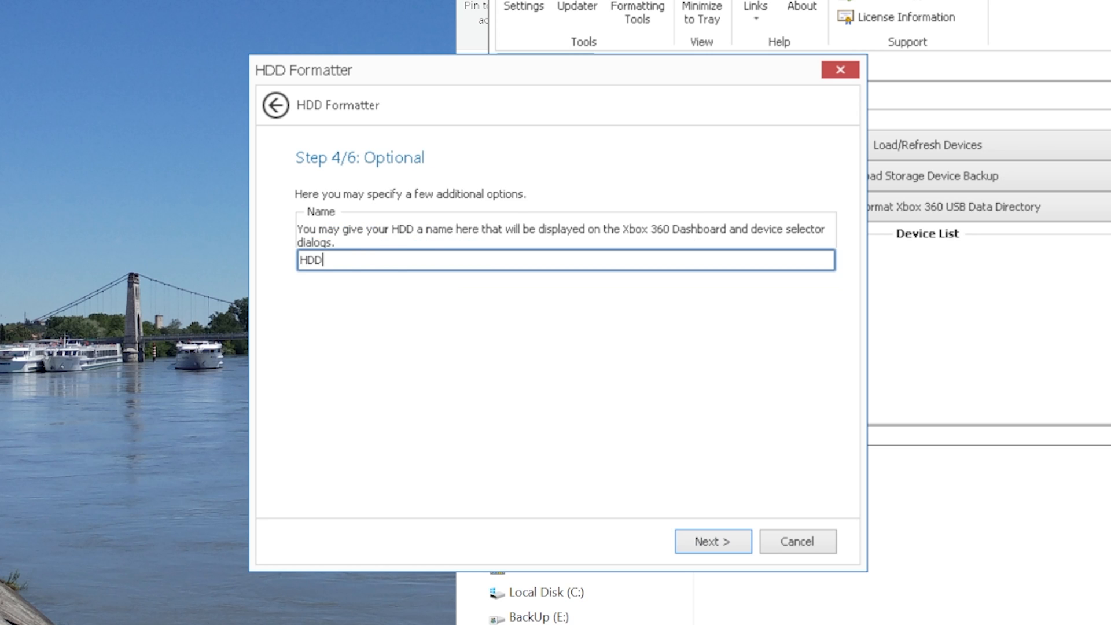
click(713, 542)
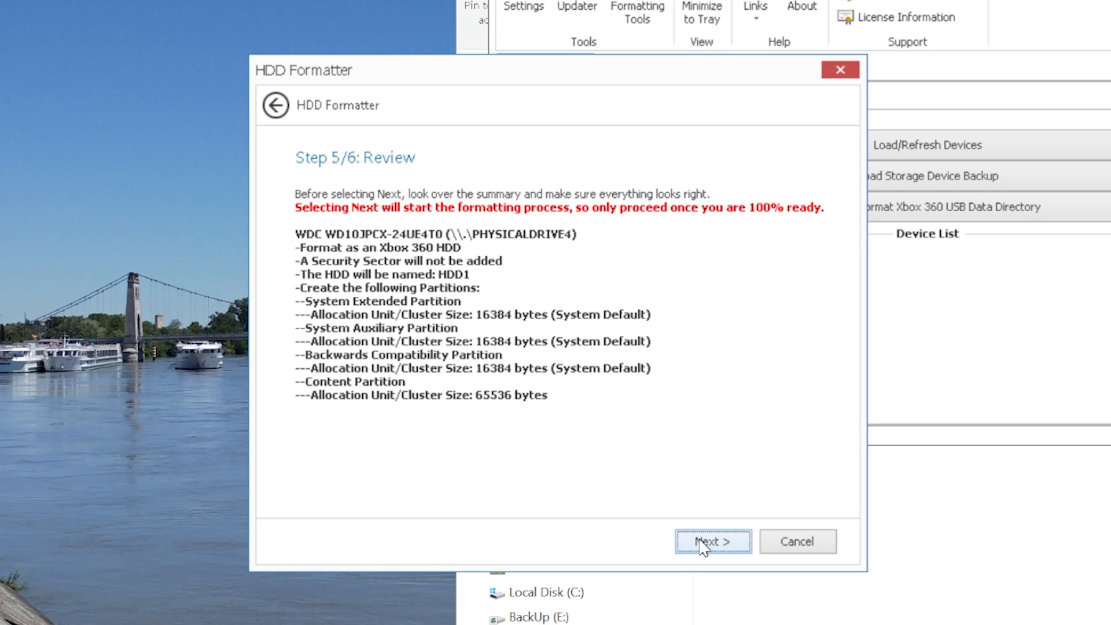
click(713, 540)
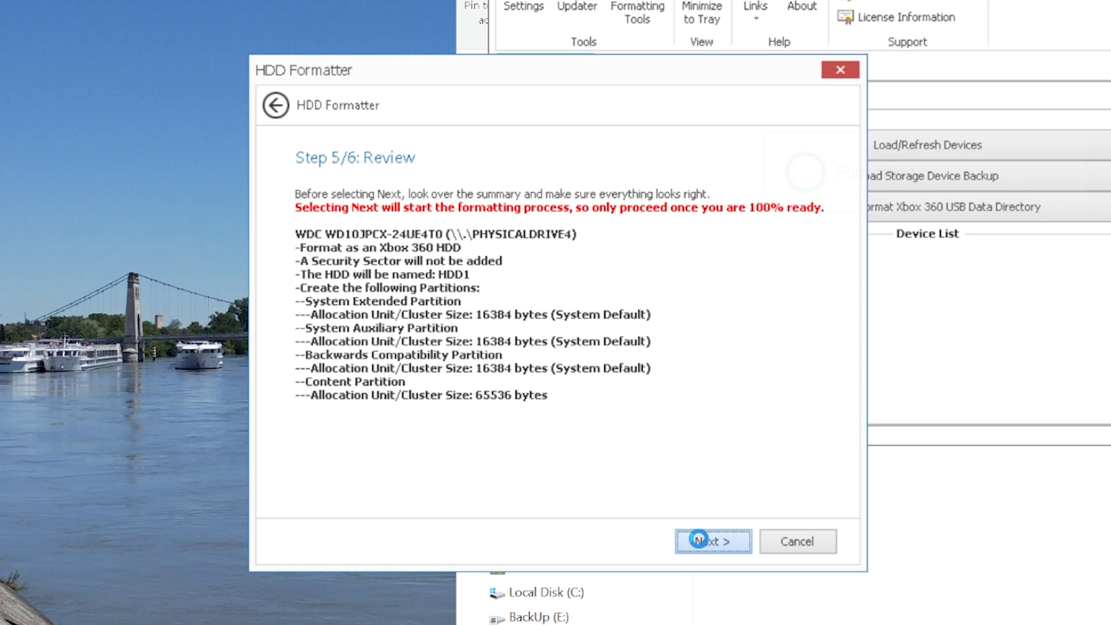
click(713, 540)
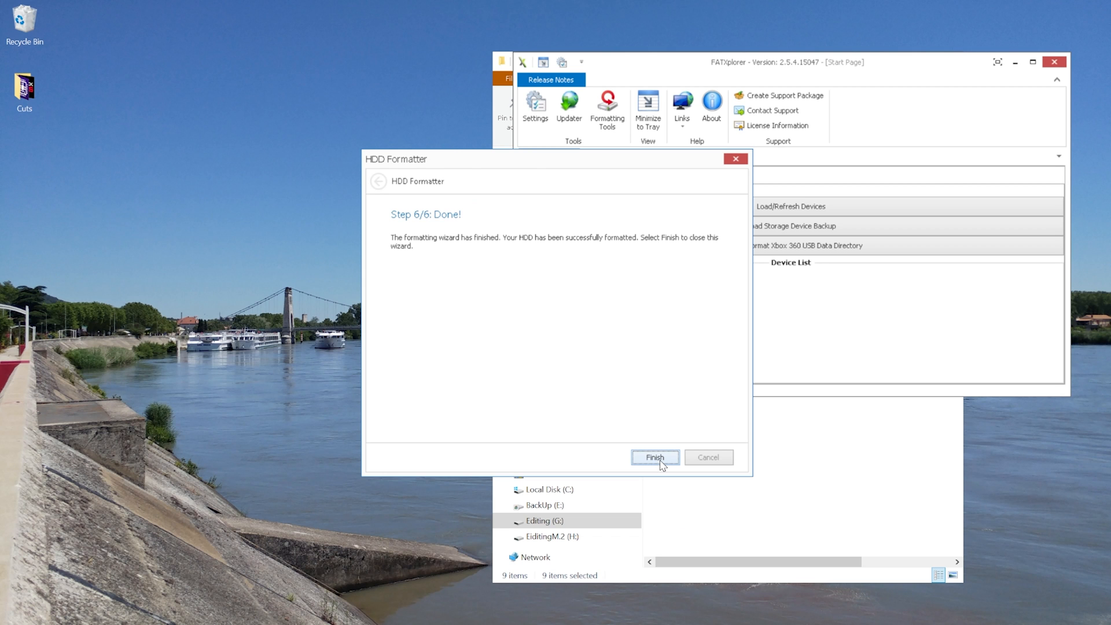
click(654, 457)
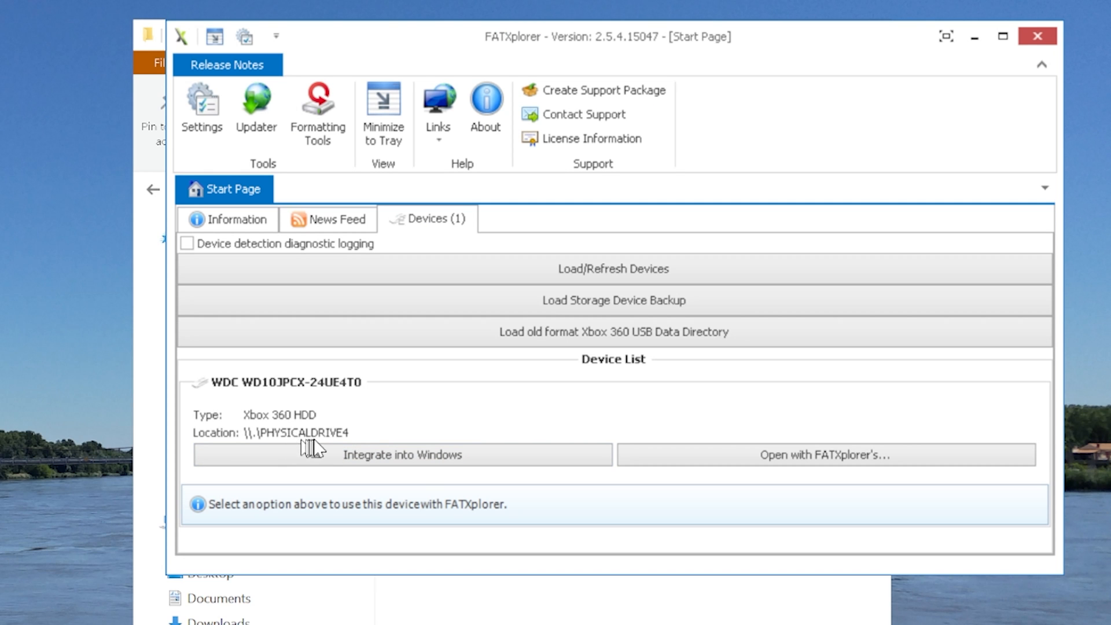
click(402, 454)
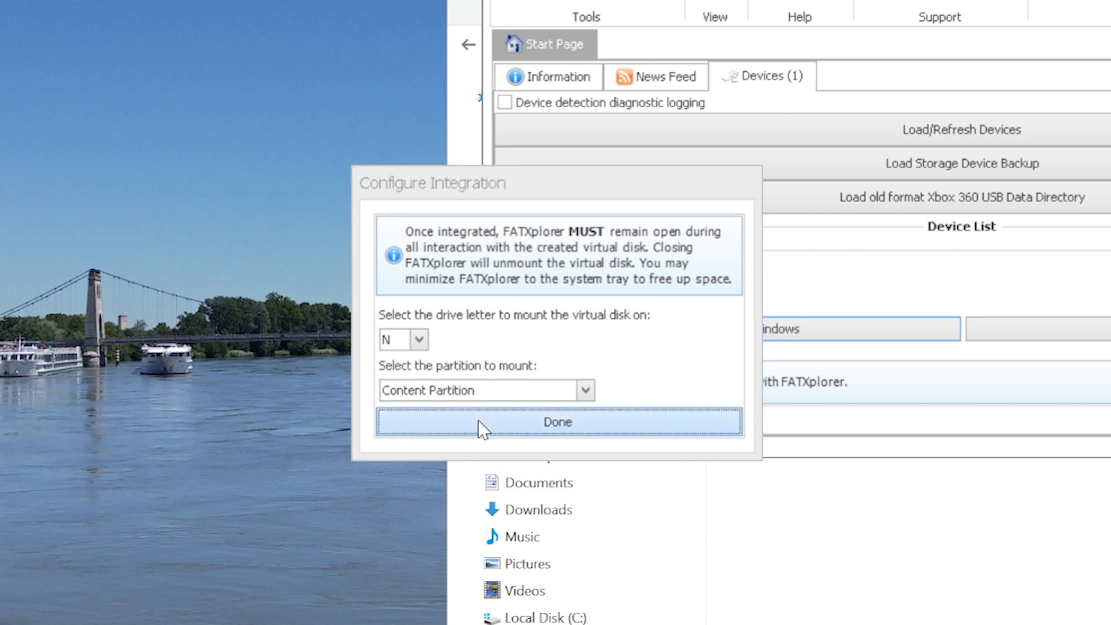
click(557, 422)
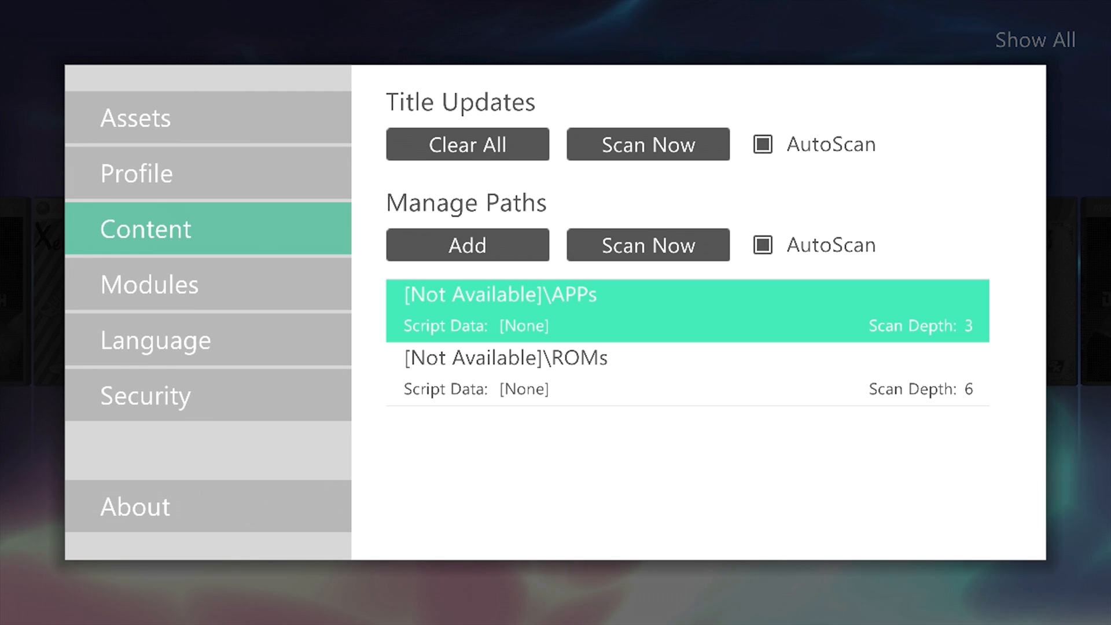
- Point the APPs scan path at \Xbox360\System\Hdd1\APPs with depth 3 and save
click(684, 311)
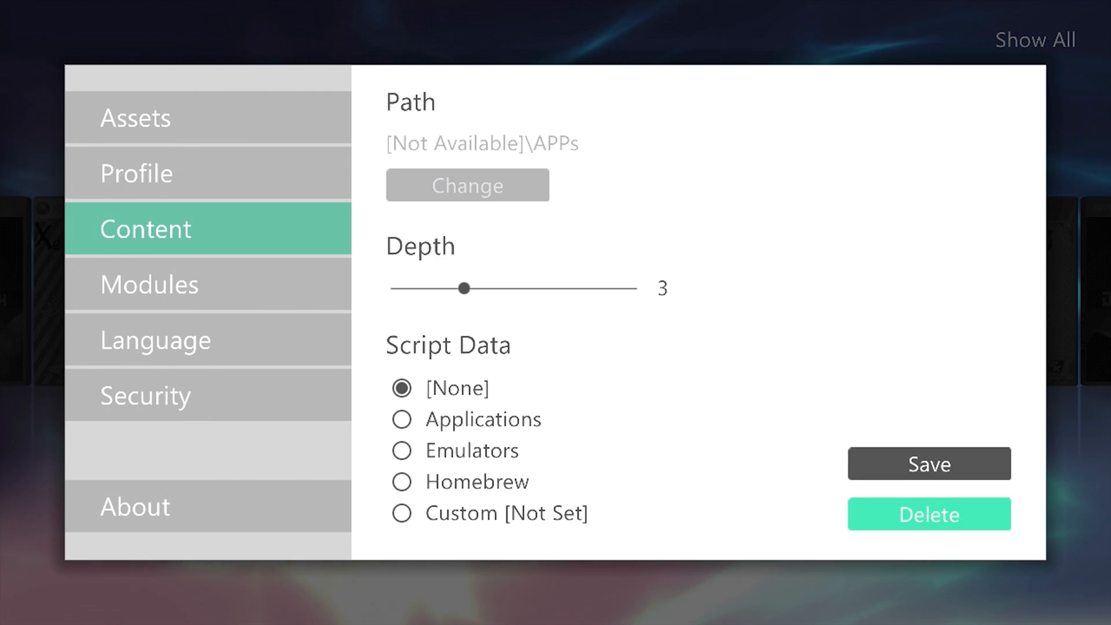
drag(464, 287, 439, 287)
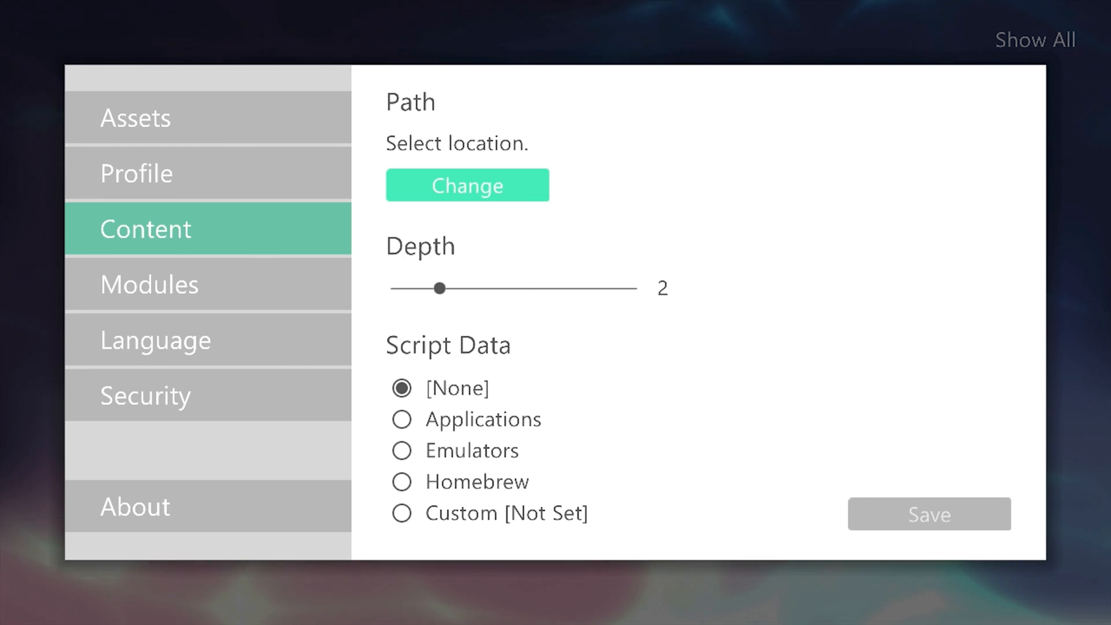
click(466, 185)
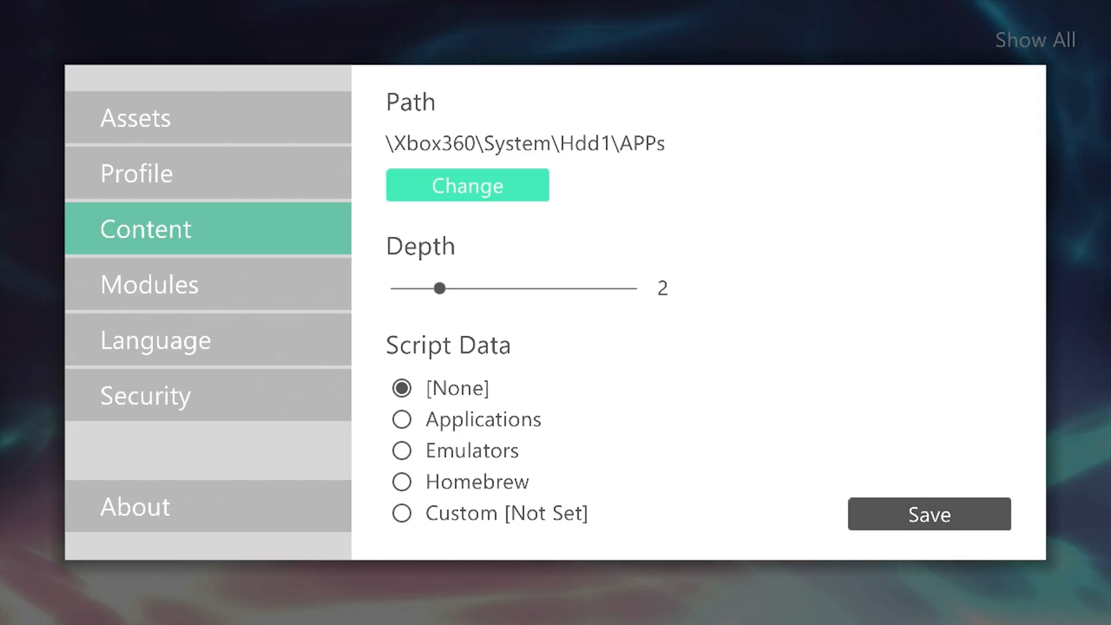
drag(439, 288, 464, 288)
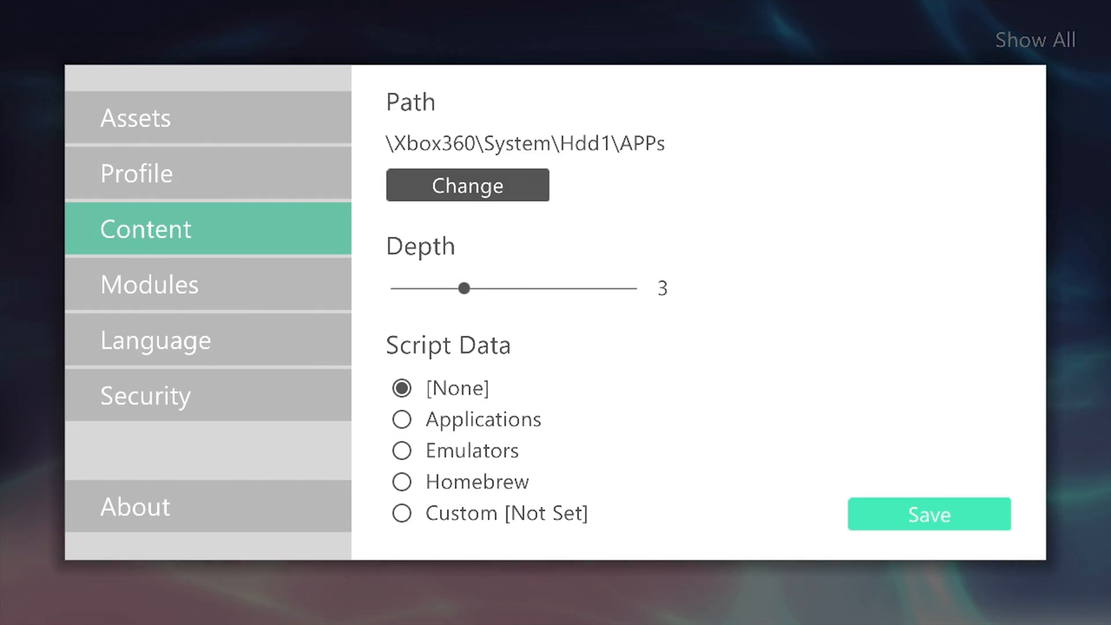
click(467, 185)
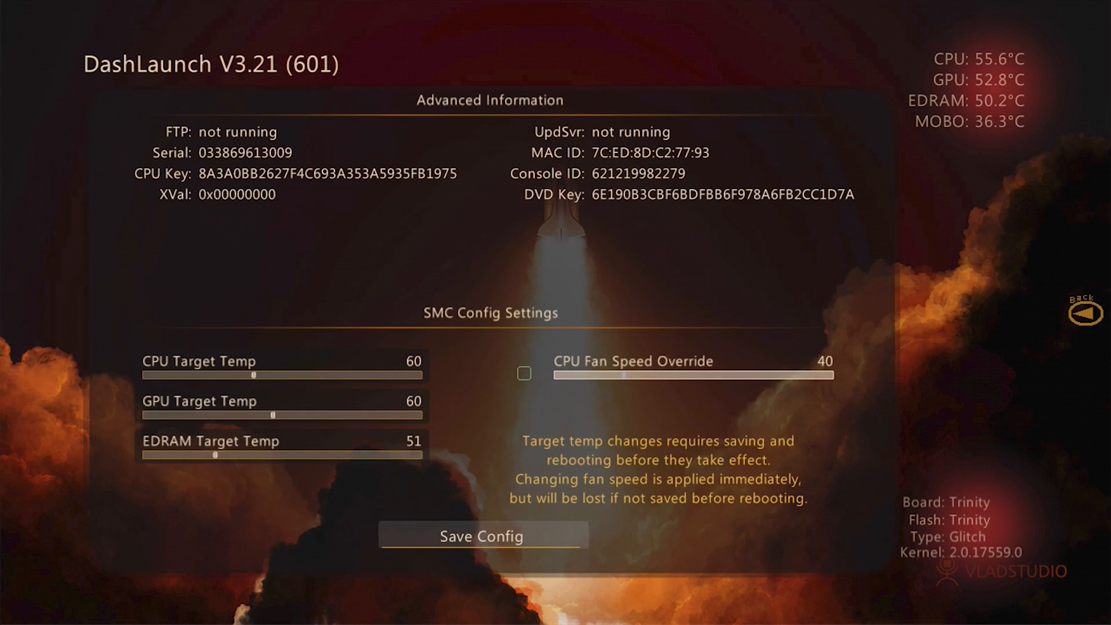
- Enable CPU fan override, trying speeds 55, 85 and 60, then adjust target temperatures
click(524, 374)
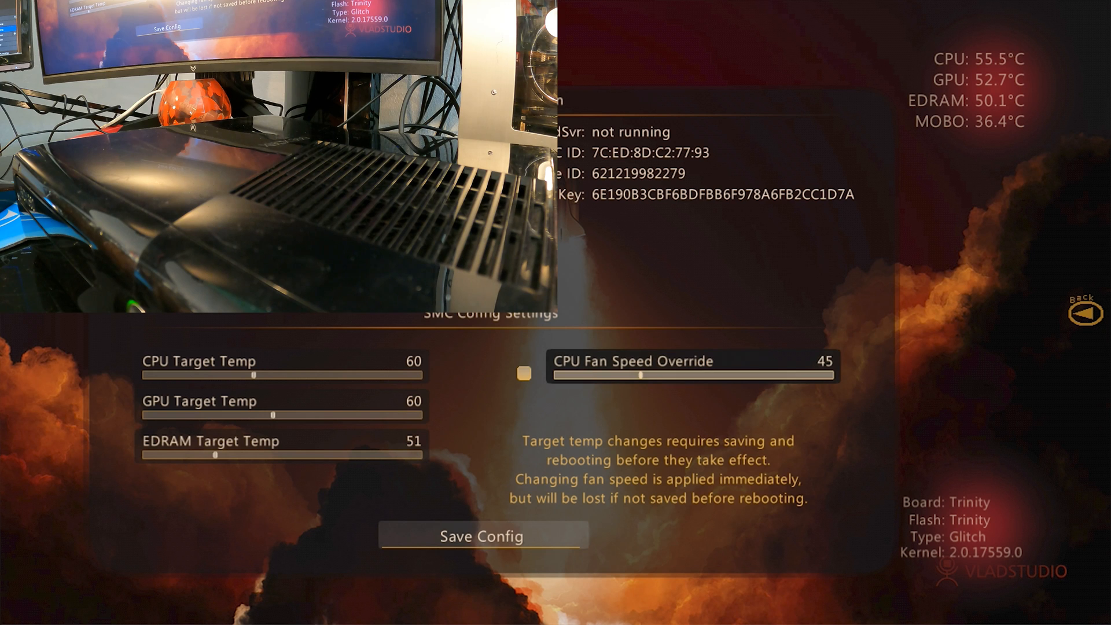
drag(643, 375, 672, 375)
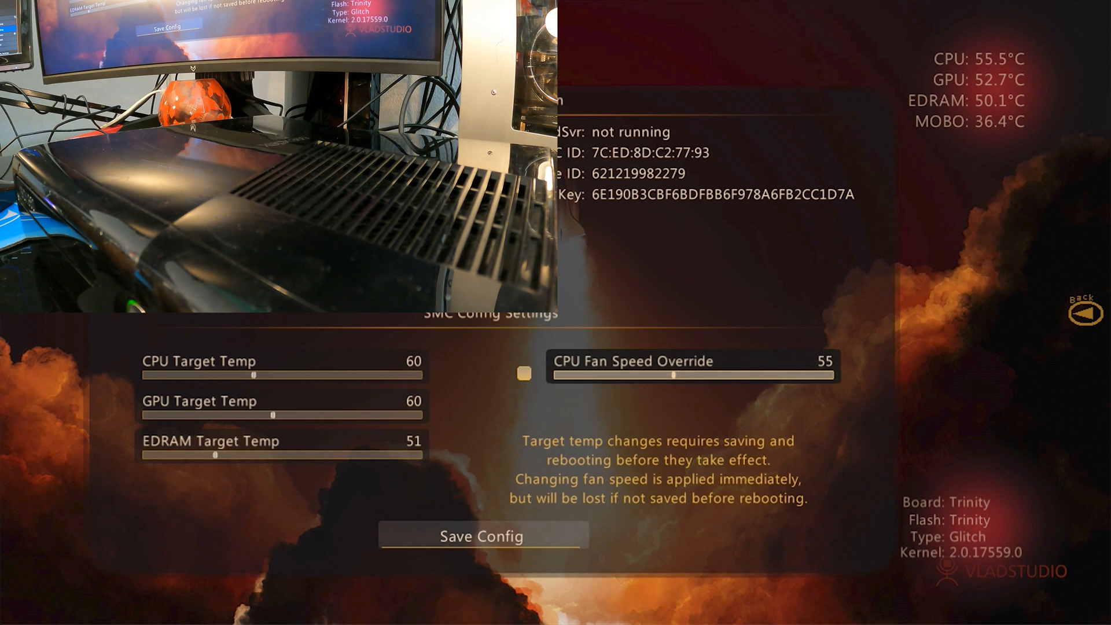
drag(673, 375, 724, 374)
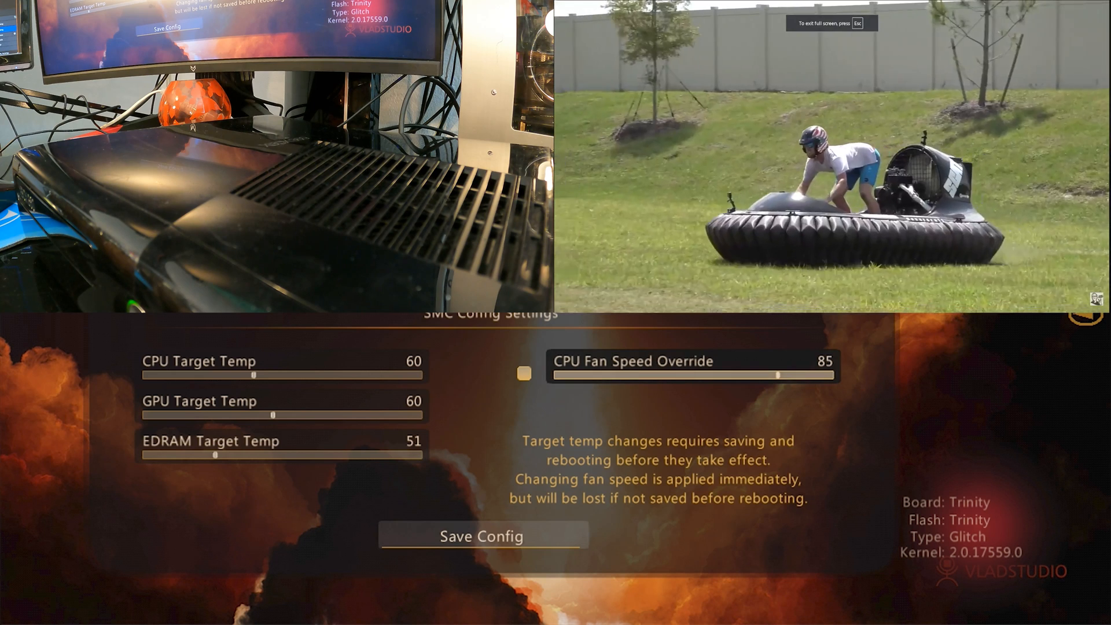
drag(786, 376, 837, 375)
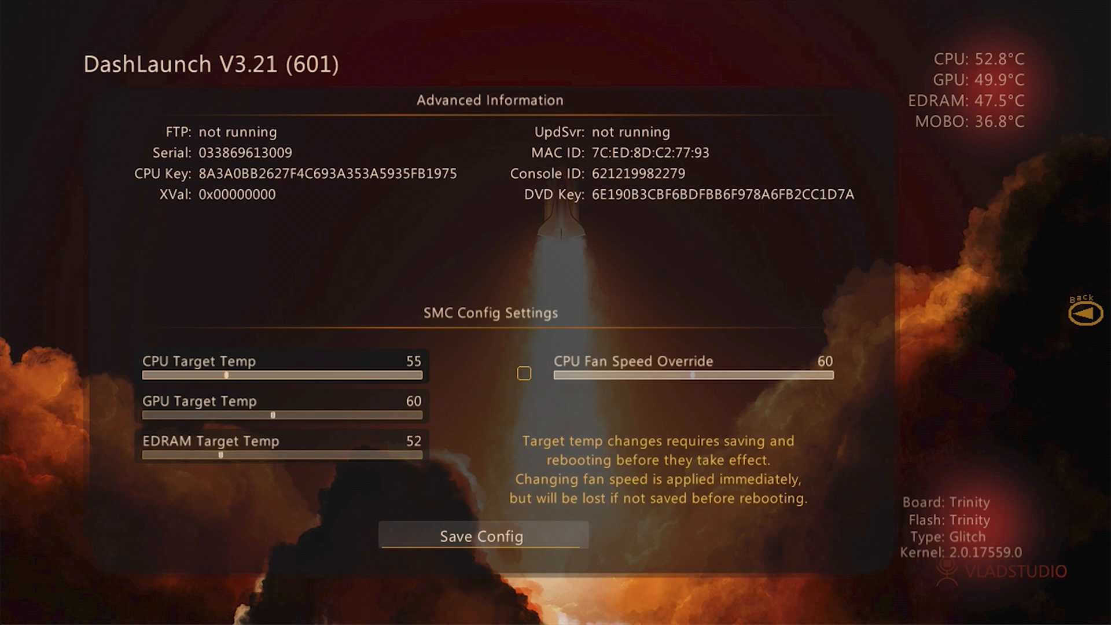
drag(274, 414, 250, 414)
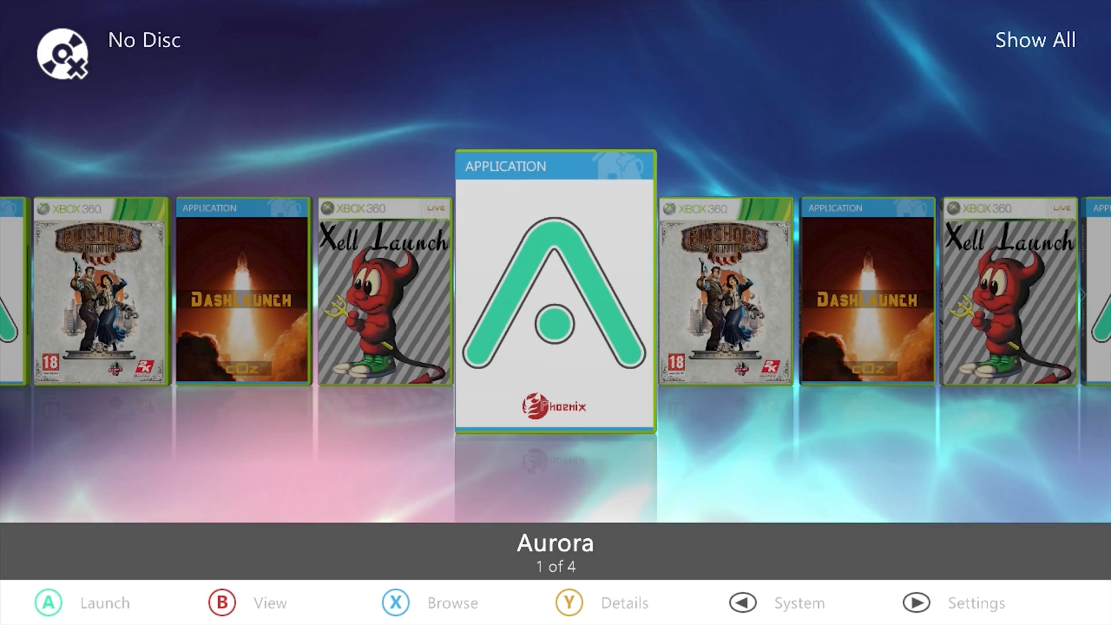
- Install the Homebrew Store script from the Aurora repository via System > Scripts
click(742, 602)
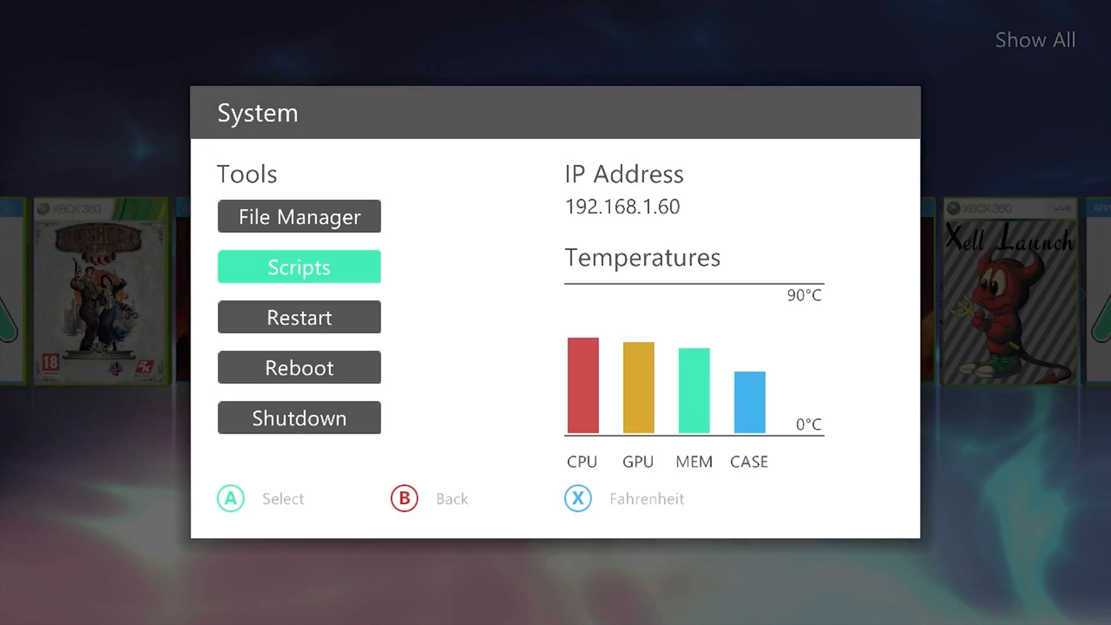
click(299, 266)
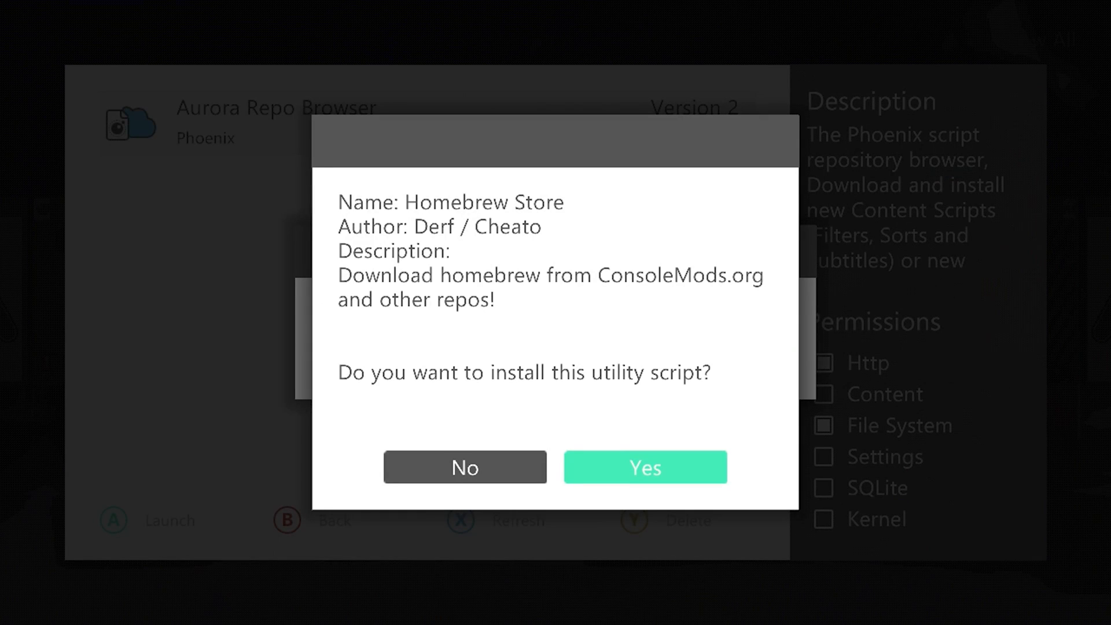
click(644, 467)
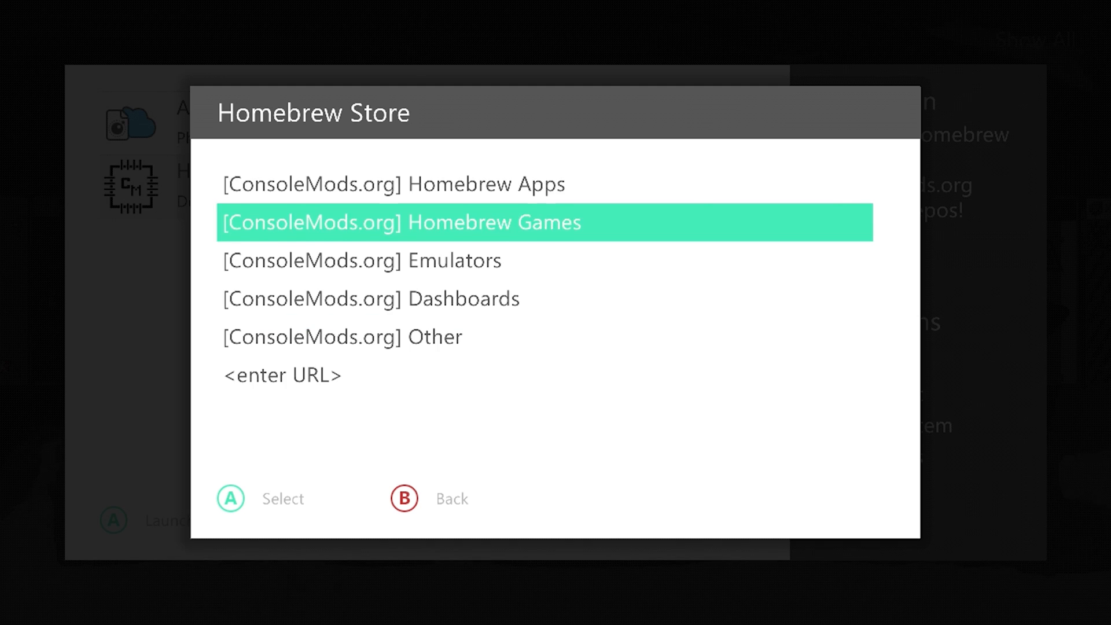
- Open the Homebrew Games catalogue in the Homebrew Store
key(down)
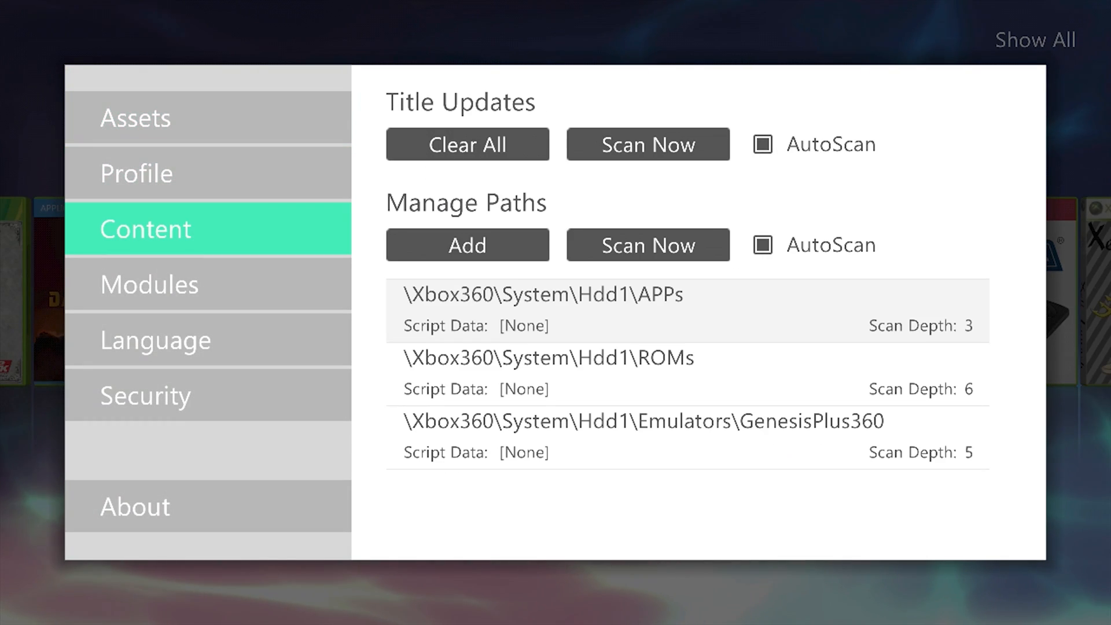
- Add a scan path for Hdd1\Emulators\PCSXR-360 at depth 5 and save it
click(543, 310)
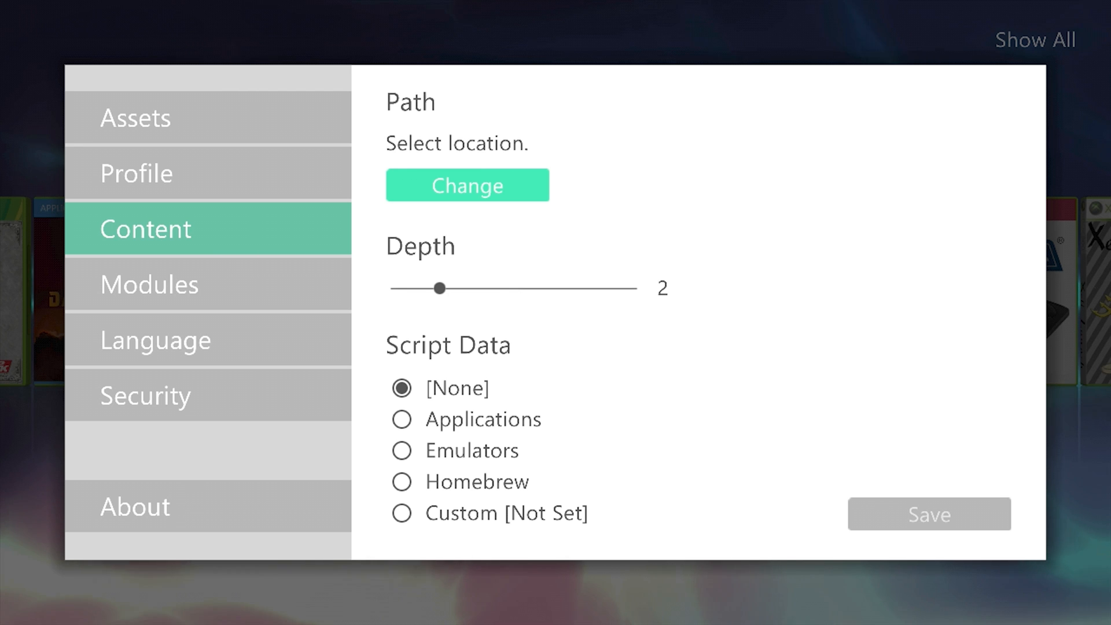
click(467, 185)
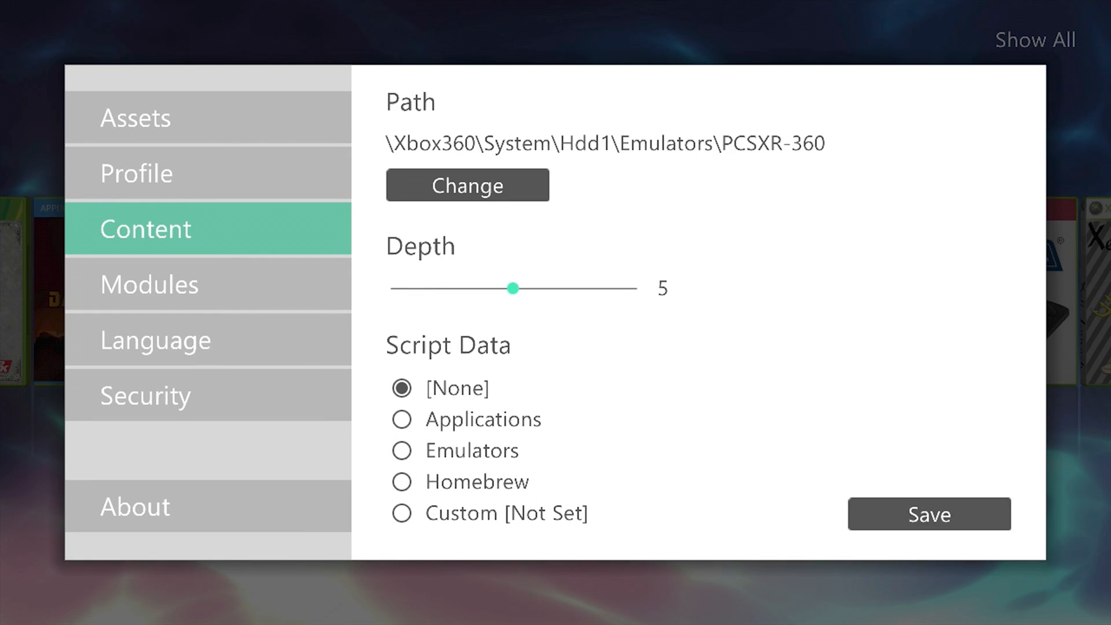
click(929, 514)
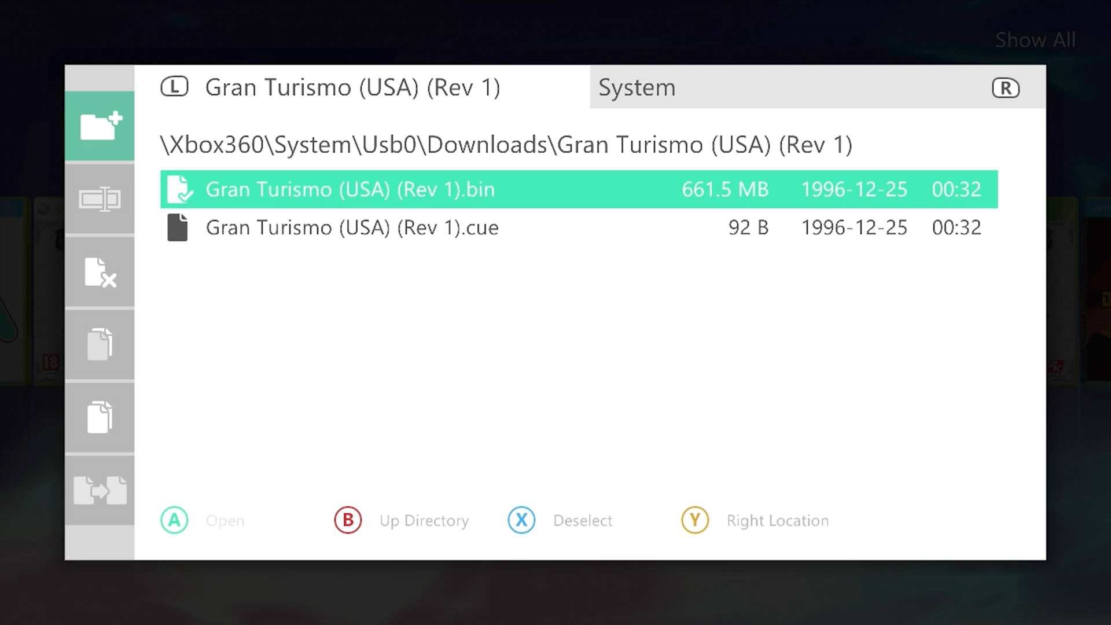
- Press B in Aurora's File Manager while in the Gran Turismo (USA) (Rev 1) downloads
key(b)
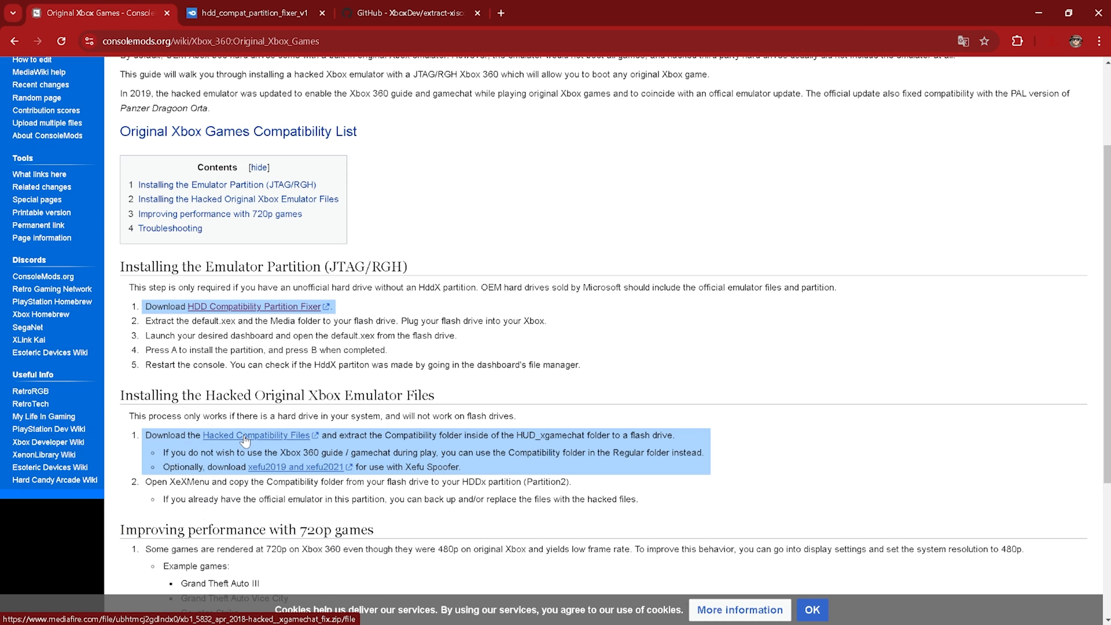
- Right-click the Hacked Compatibility Files download link on the Original Xbox Games page
right_click(503, 206)
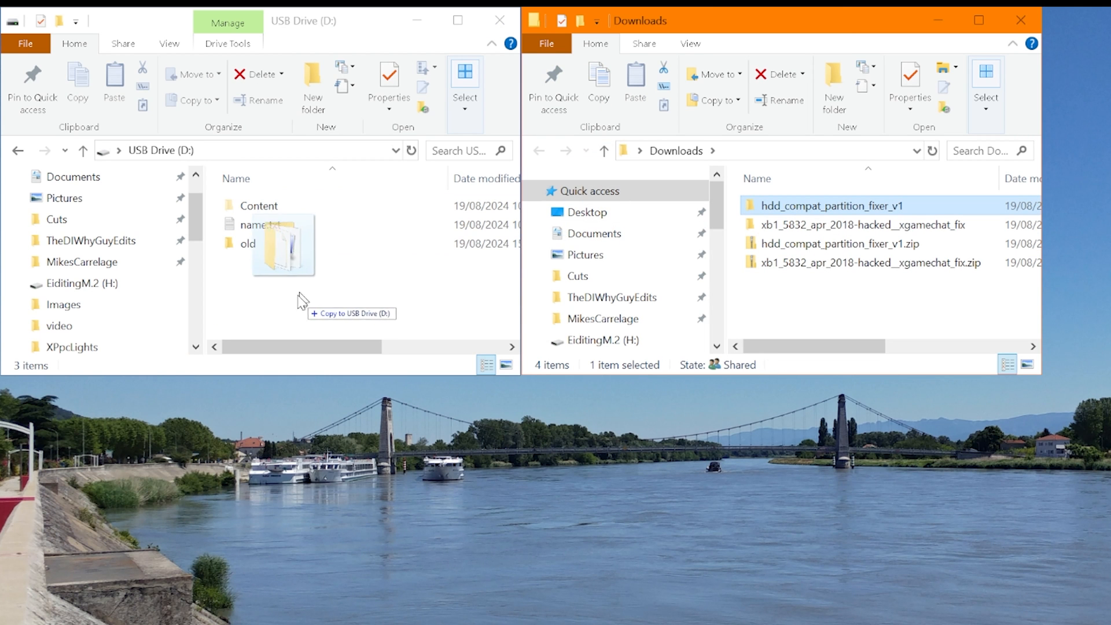
- Copy hdd_compat_partition_fixer_v1 onto USB Drive (D:) and open the copied folder
drag(833, 205, 290, 262)
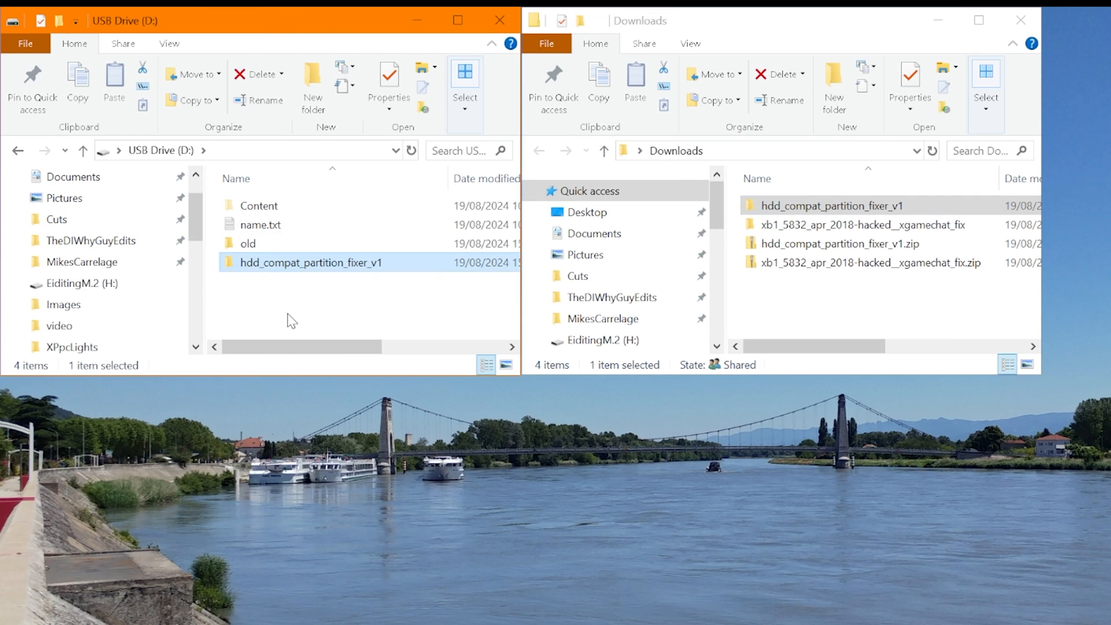
double_click(833, 205)
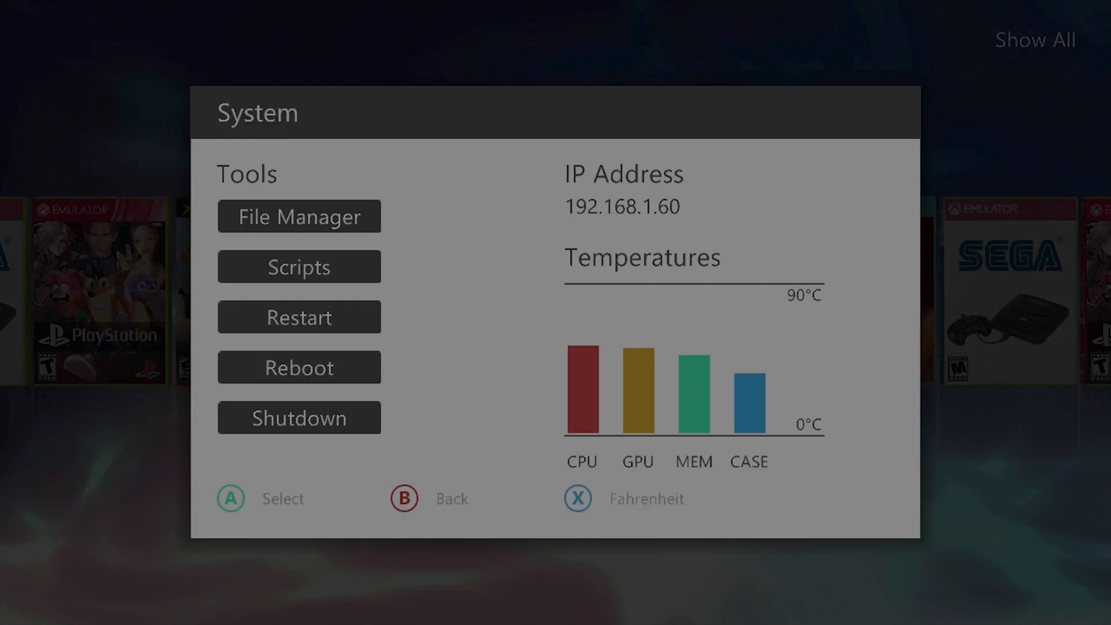
- Run the partition fixer from Aurora's File Manager, returning to the carousel with Shrek SuperSlam
click(299, 216)
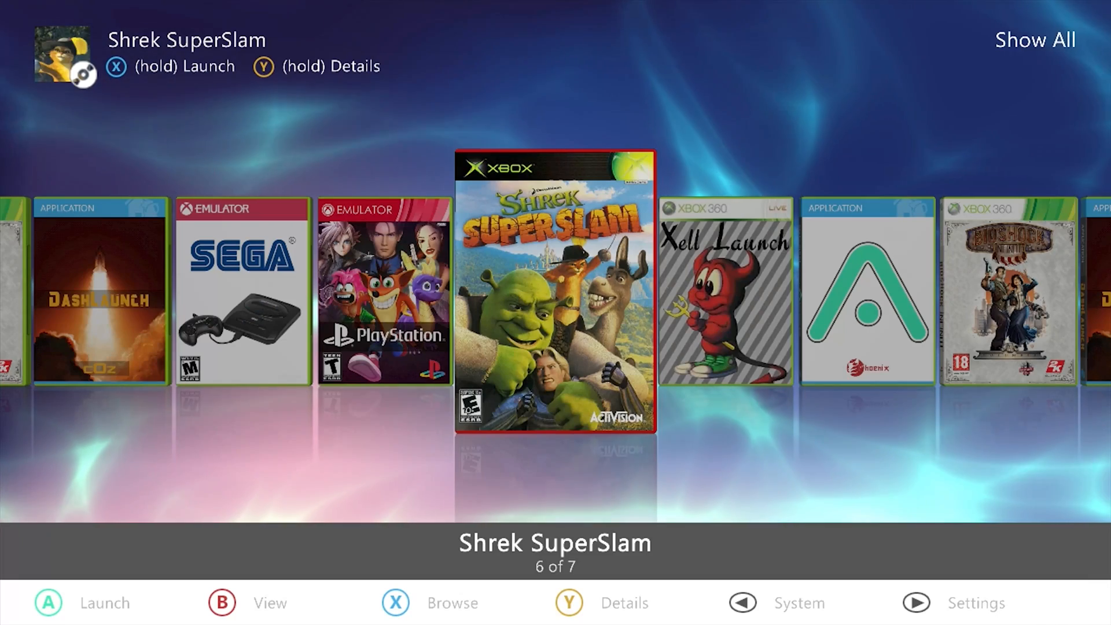
- Launch Shrek SuperSlam from the Aurora carousel
click(555, 289)
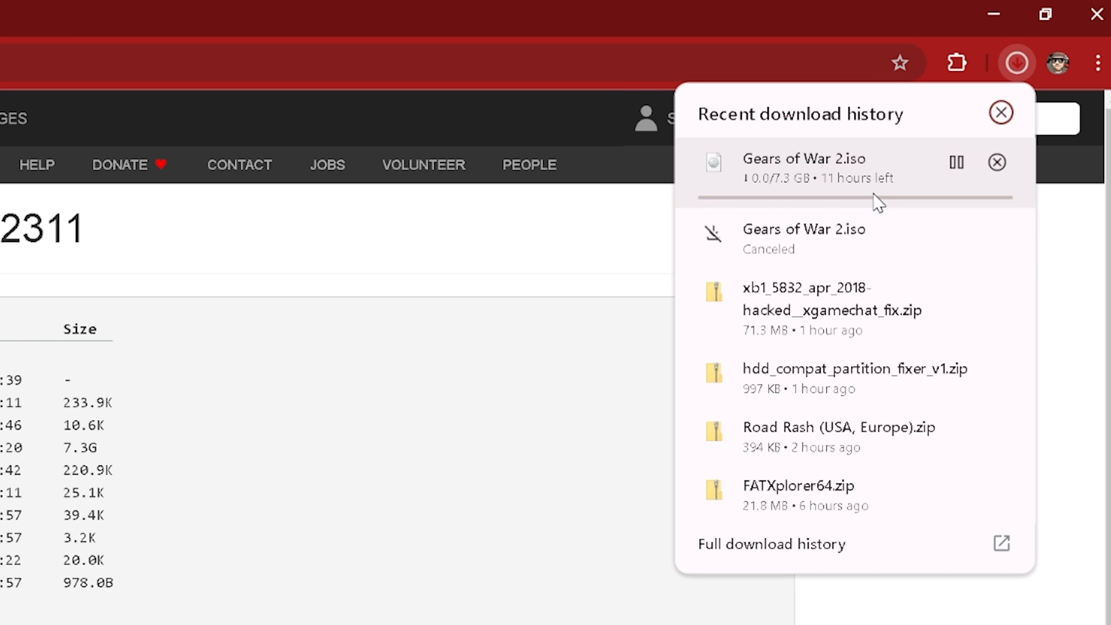
- Show Chrome's recent downloads to check the Gears of War 2.iso progress
click(1017, 127)
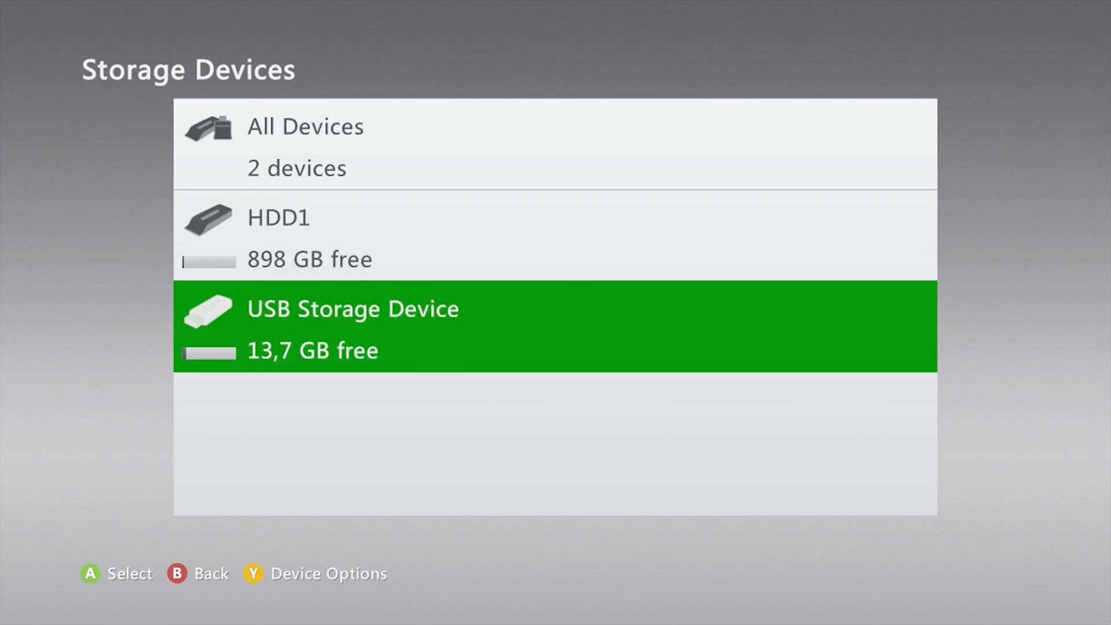
- Open the USB Storage Device's options and confirm formatting to erase all its content
key(y)
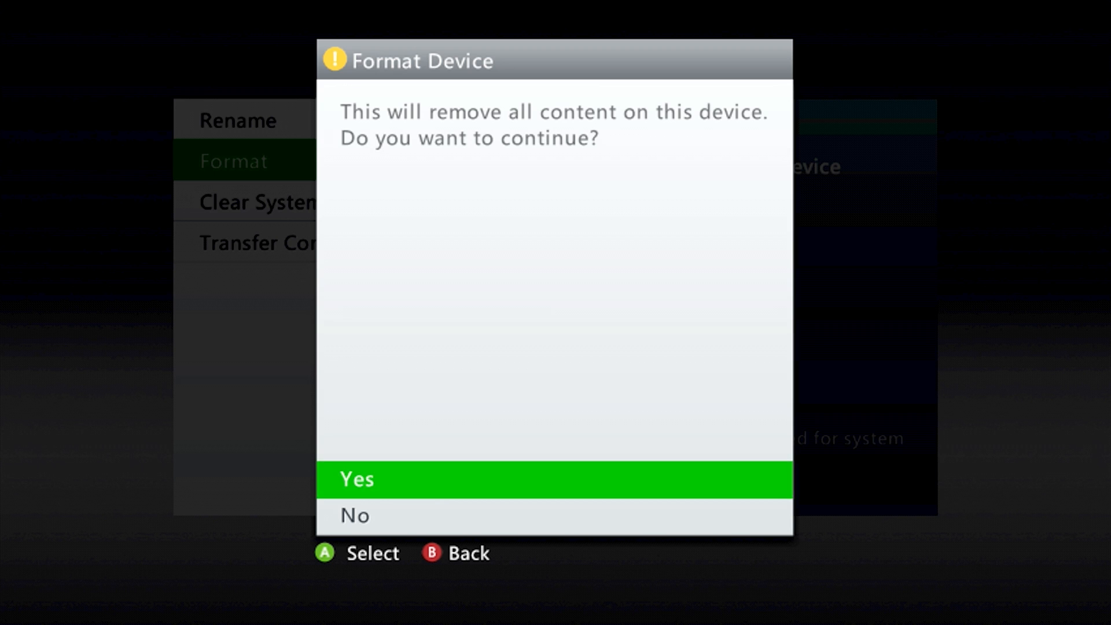
click(555, 479)
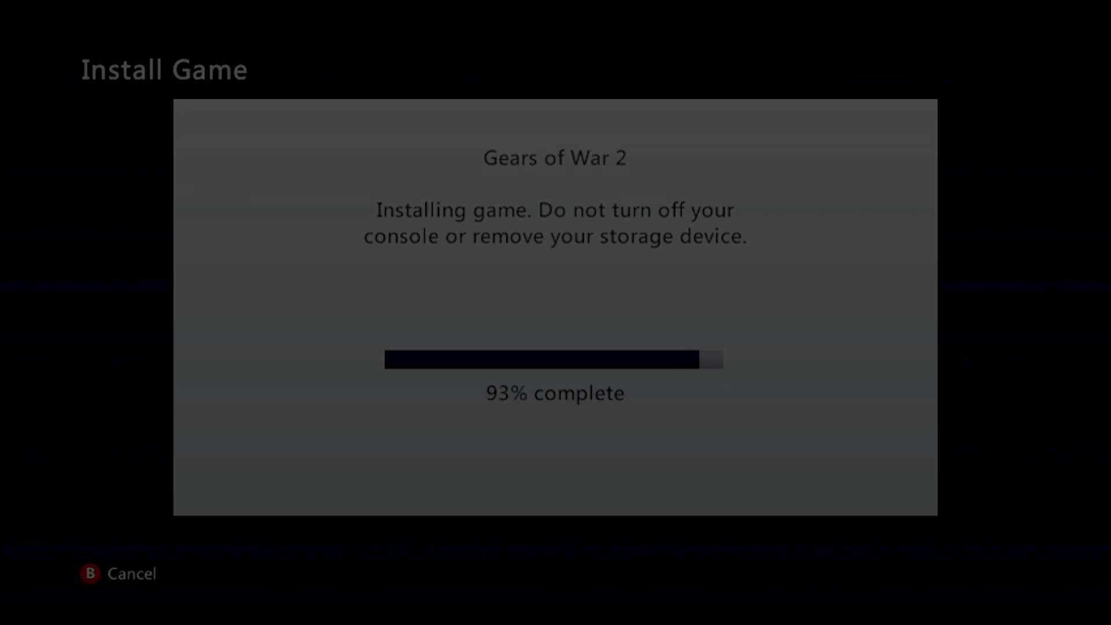
- Let the Gears of War 2 installation run to completion, then continue
click(995, 17)
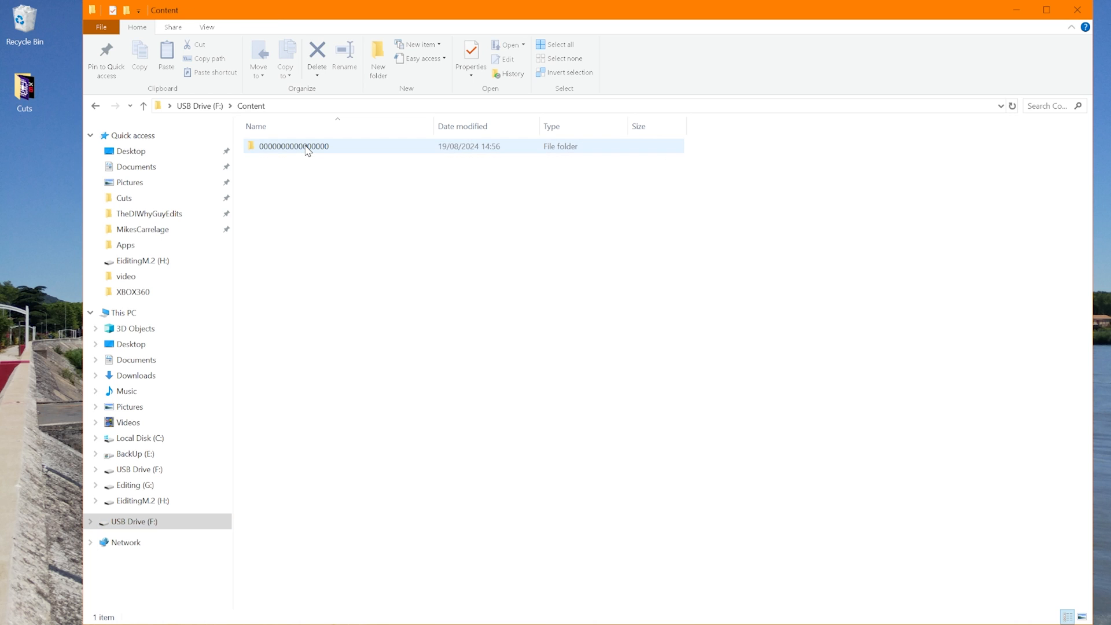
double_click(293, 146)
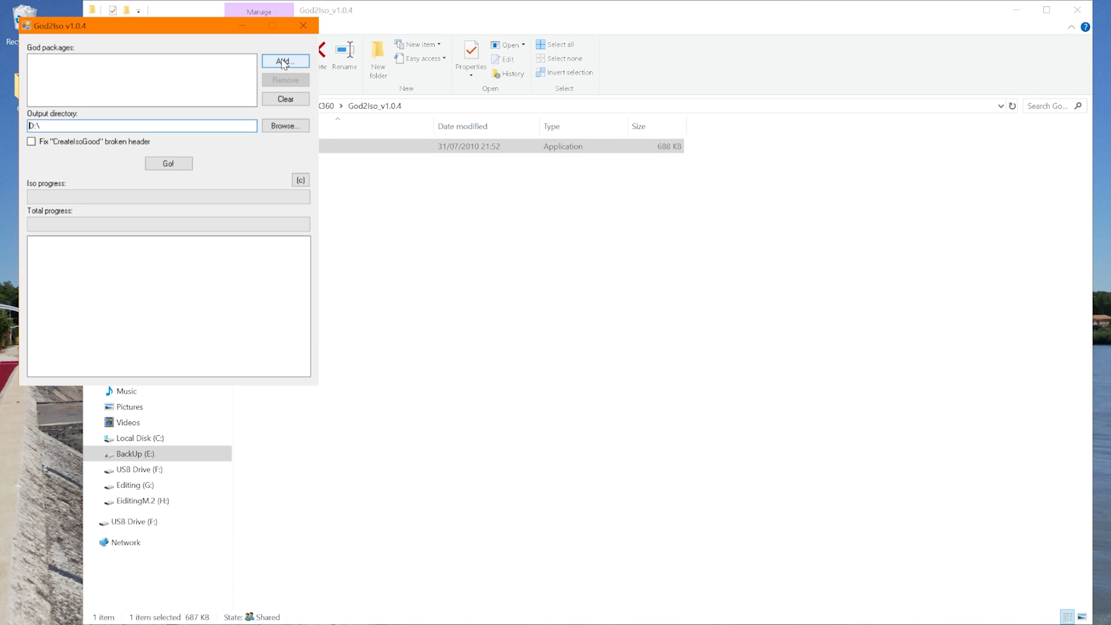
click(284, 61)
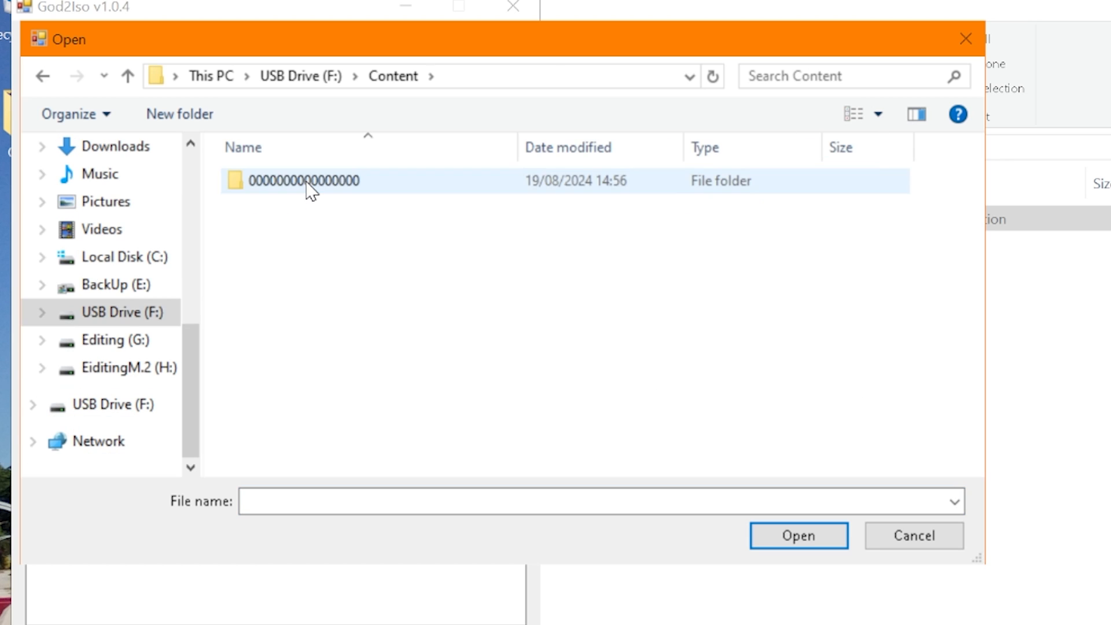
double_click(303, 180)
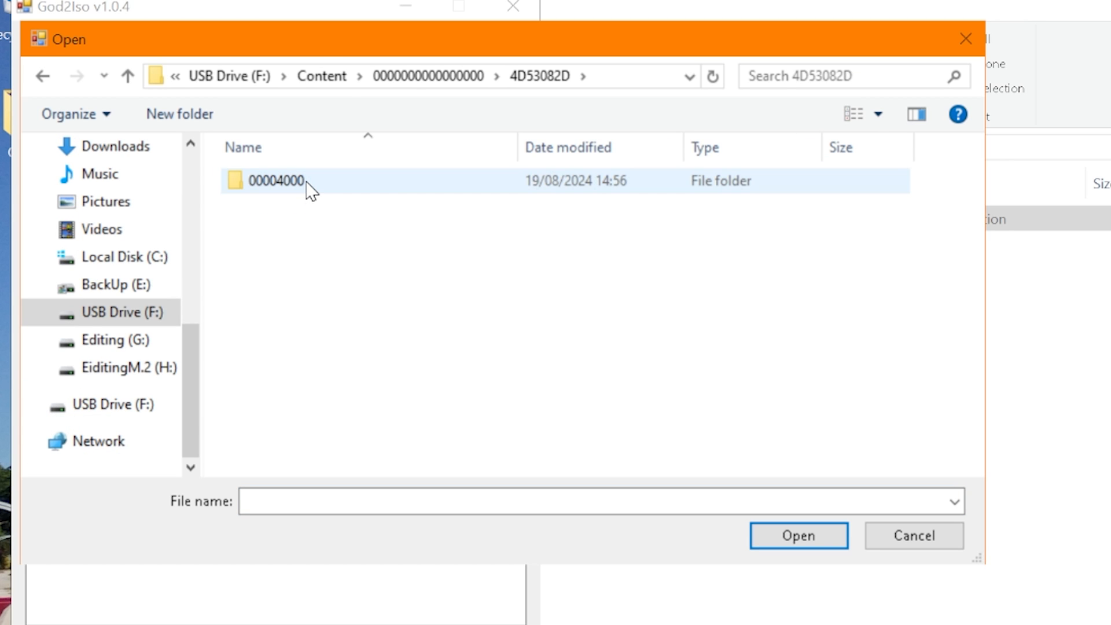
double_click(275, 180)
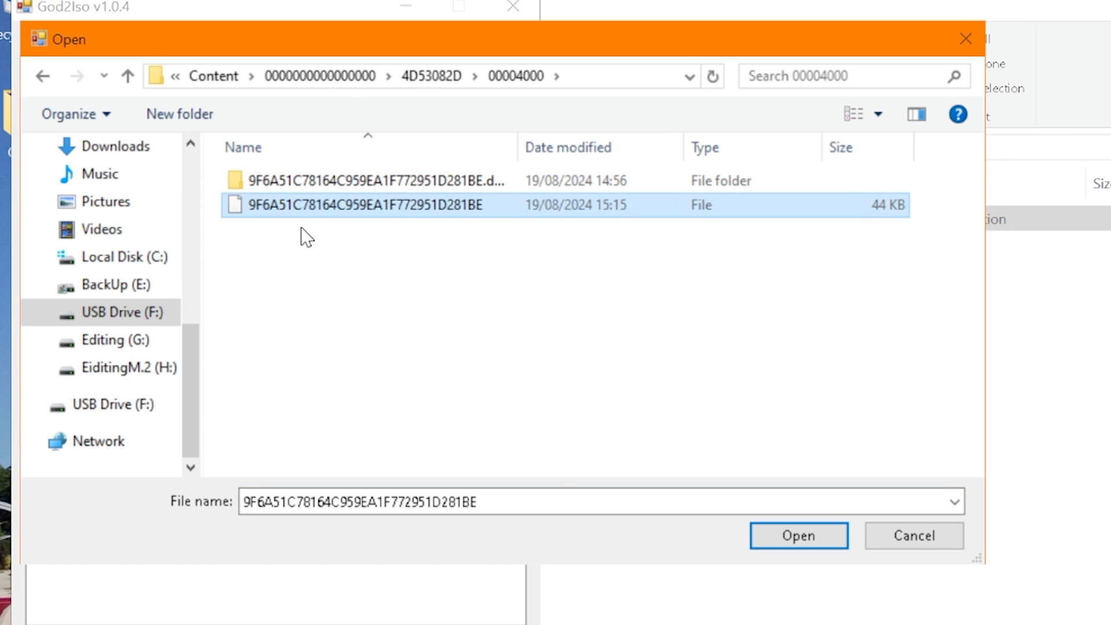
click(798, 535)
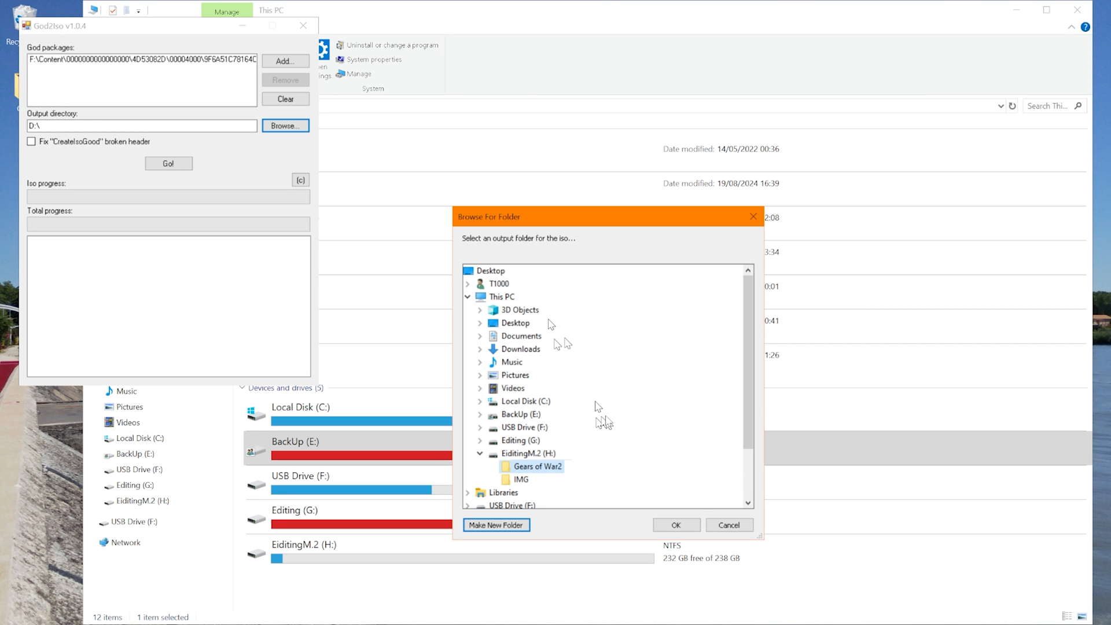
click(675, 525)
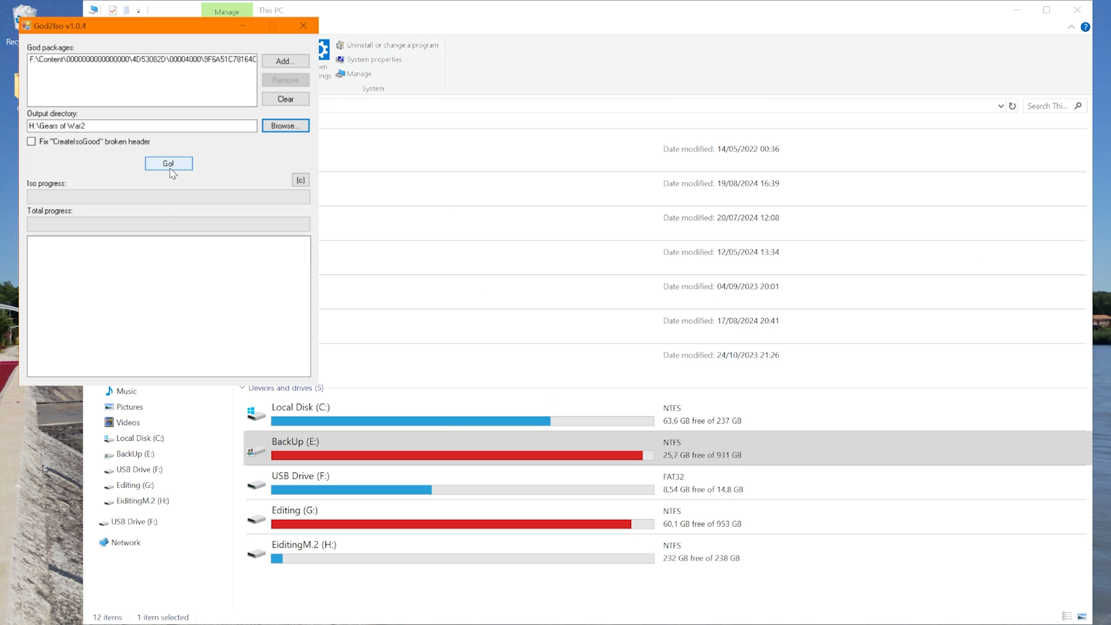
click(168, 164)
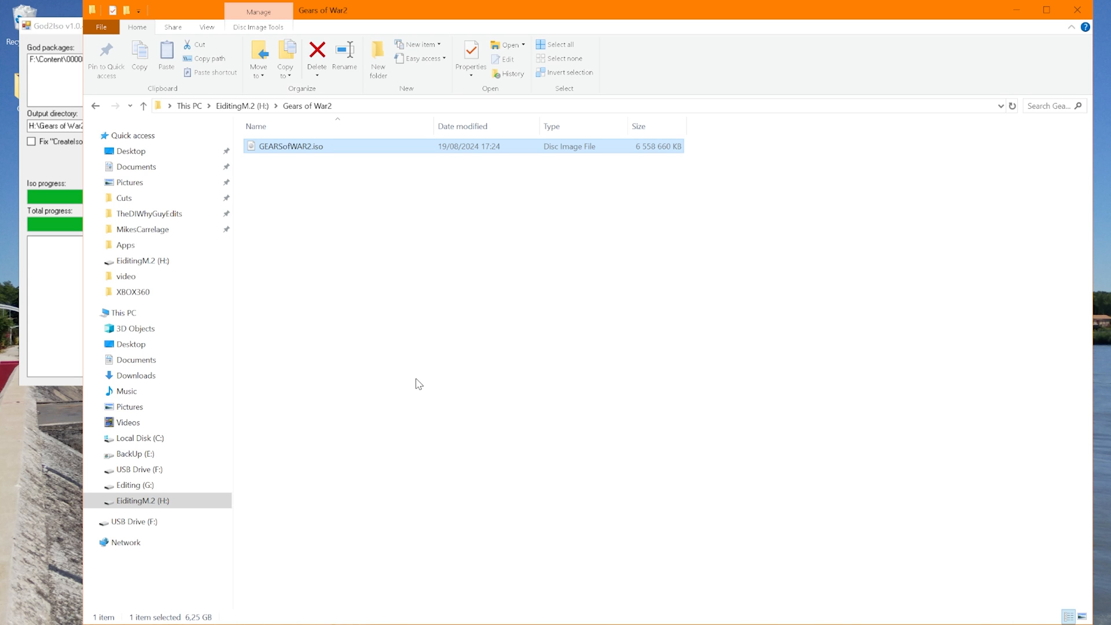
mouse_move(556, 299)
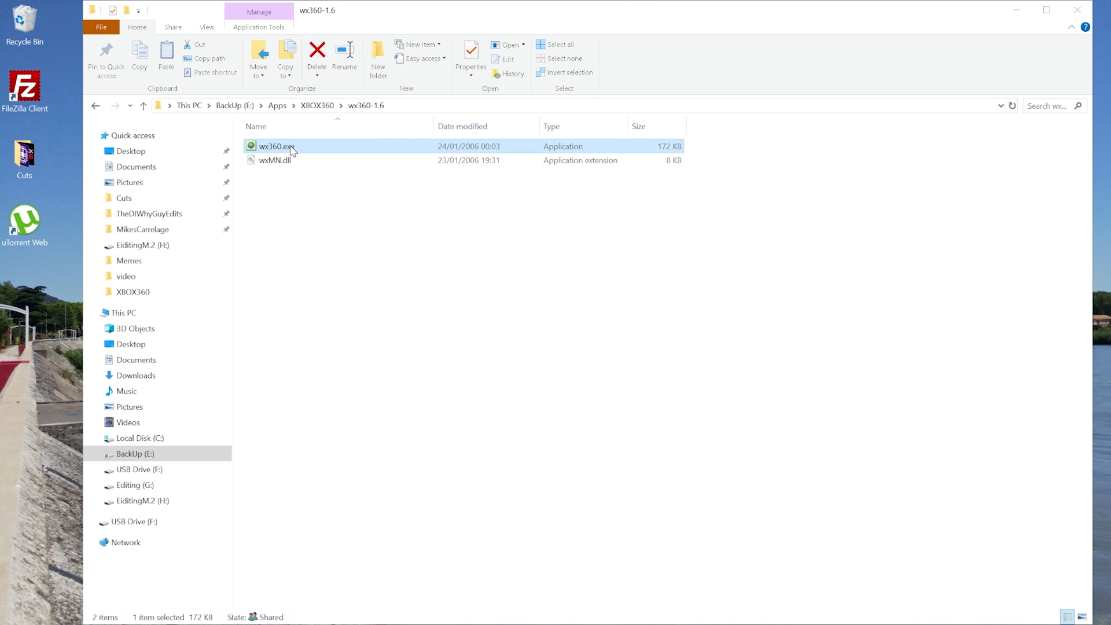
- Launch wx360, dismiss its startup error, and load GEARSofWAR2.iso
double_click(275, 146)
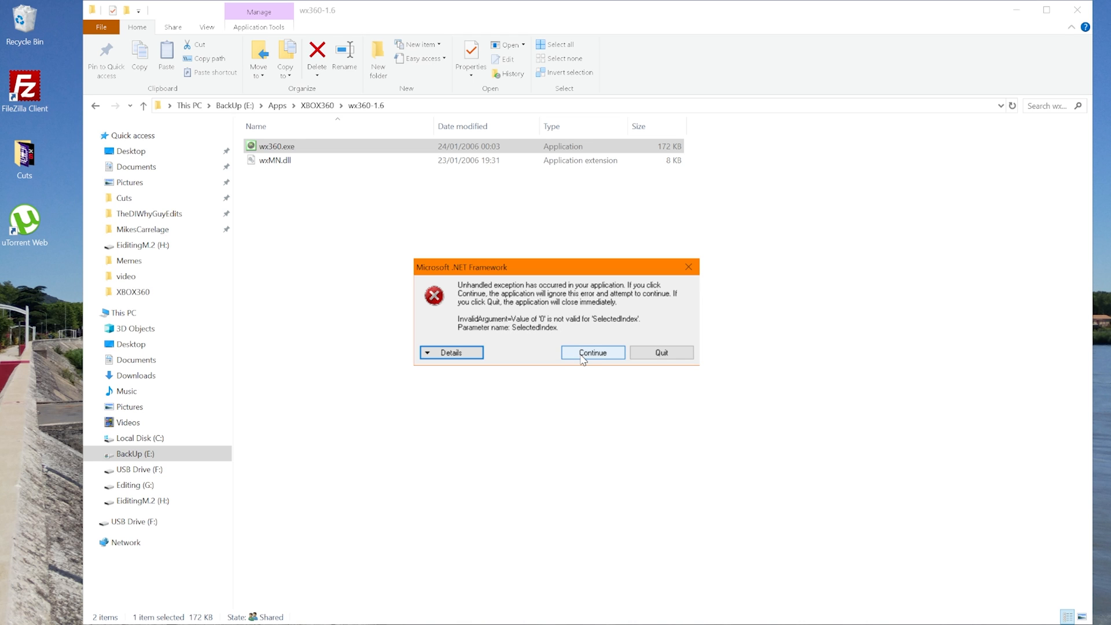
click(593, 352)
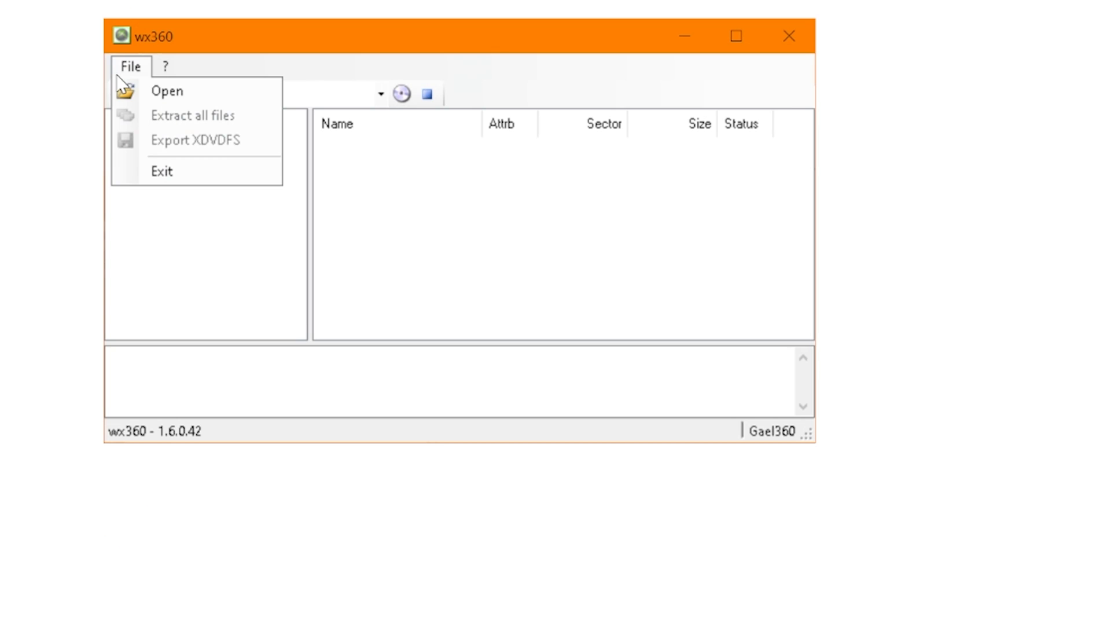
click(166, 91)
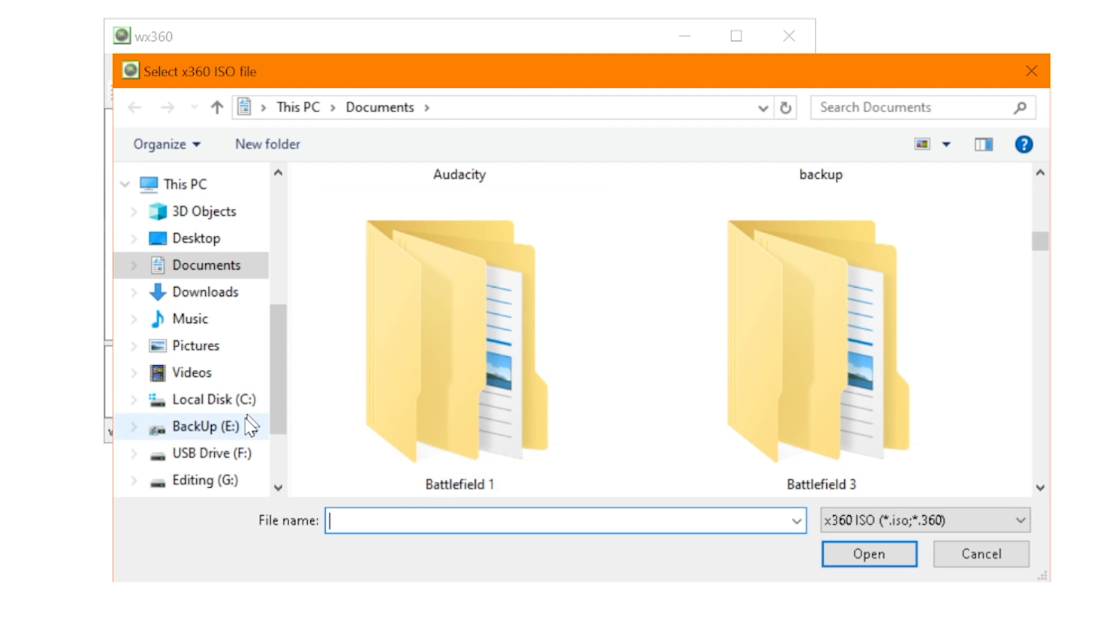
click(867, 554)
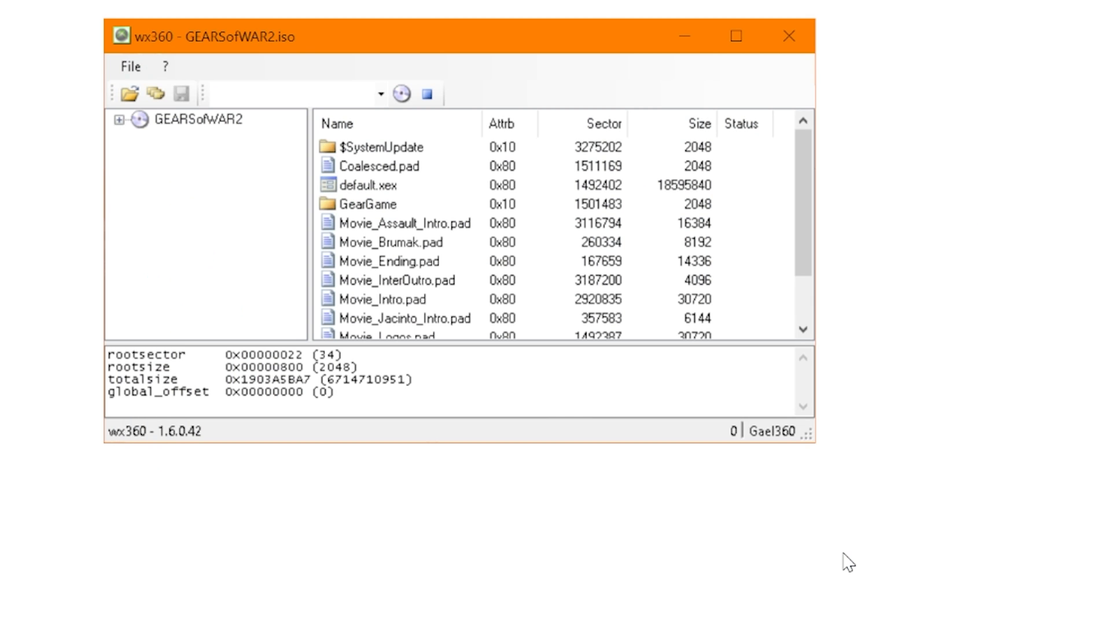
- Extract all files from the ISO into a new GearsOfWar2 folder on F:
click(130, 66)
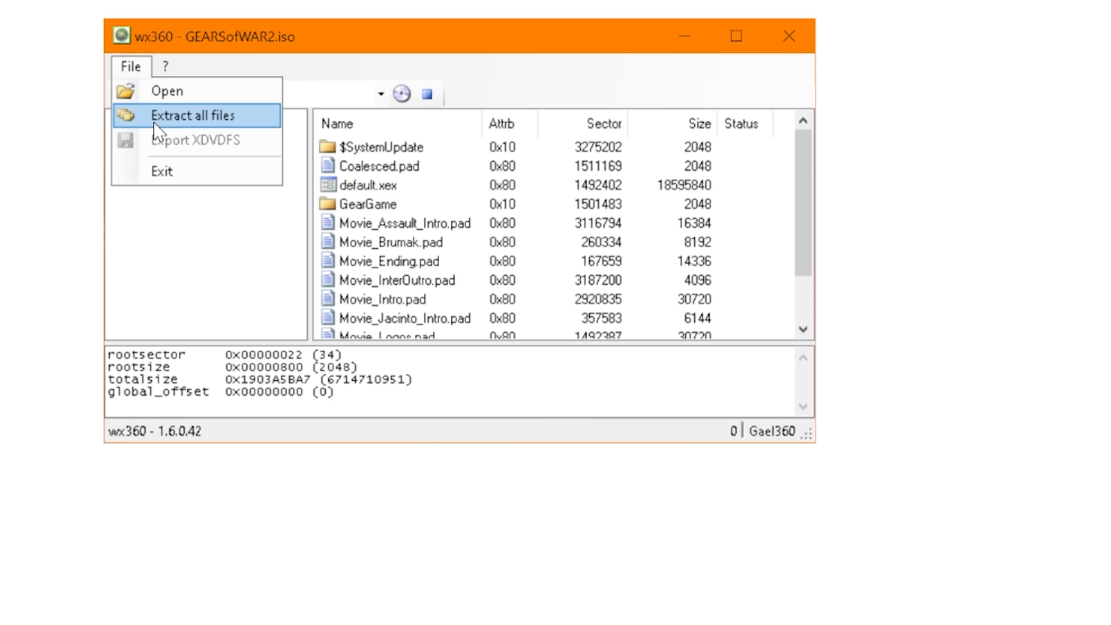
click(193, 115)
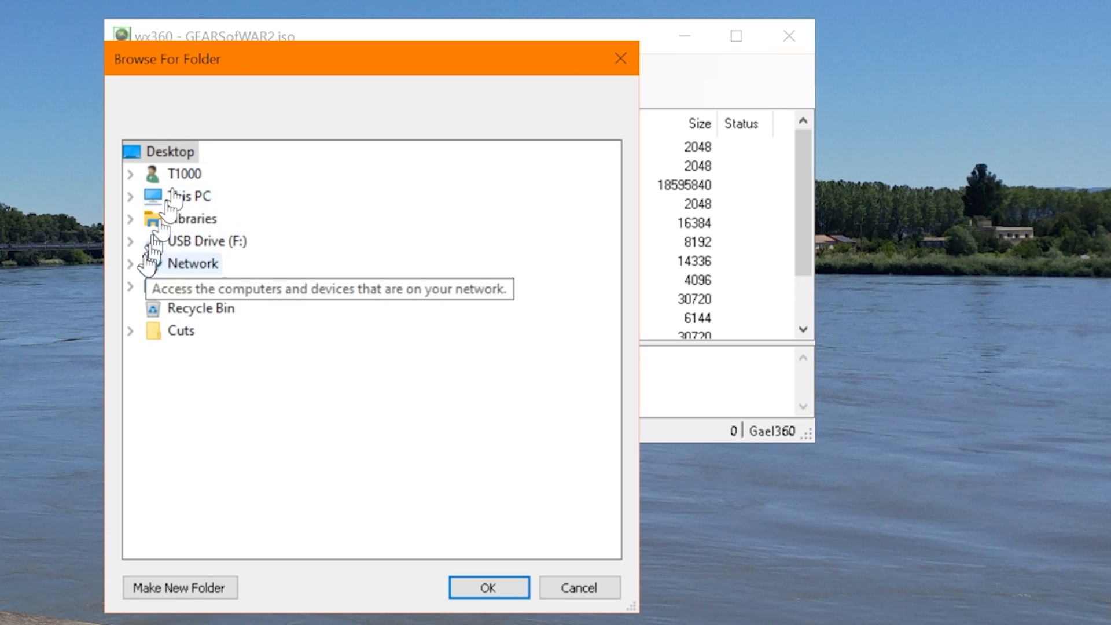
click(180, 587)
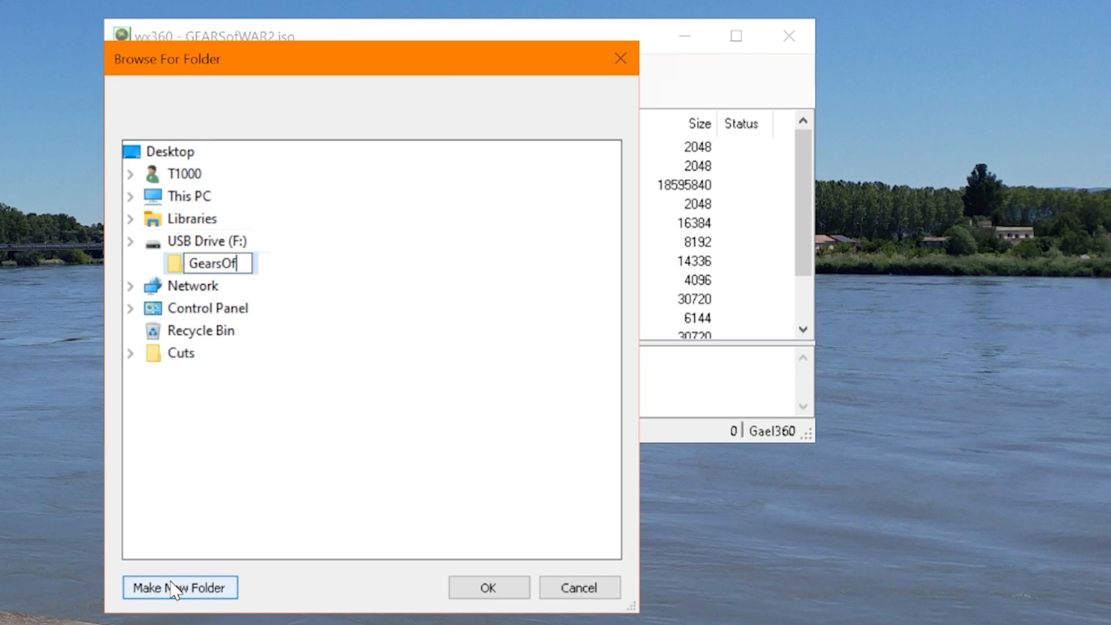
click(487, 588)
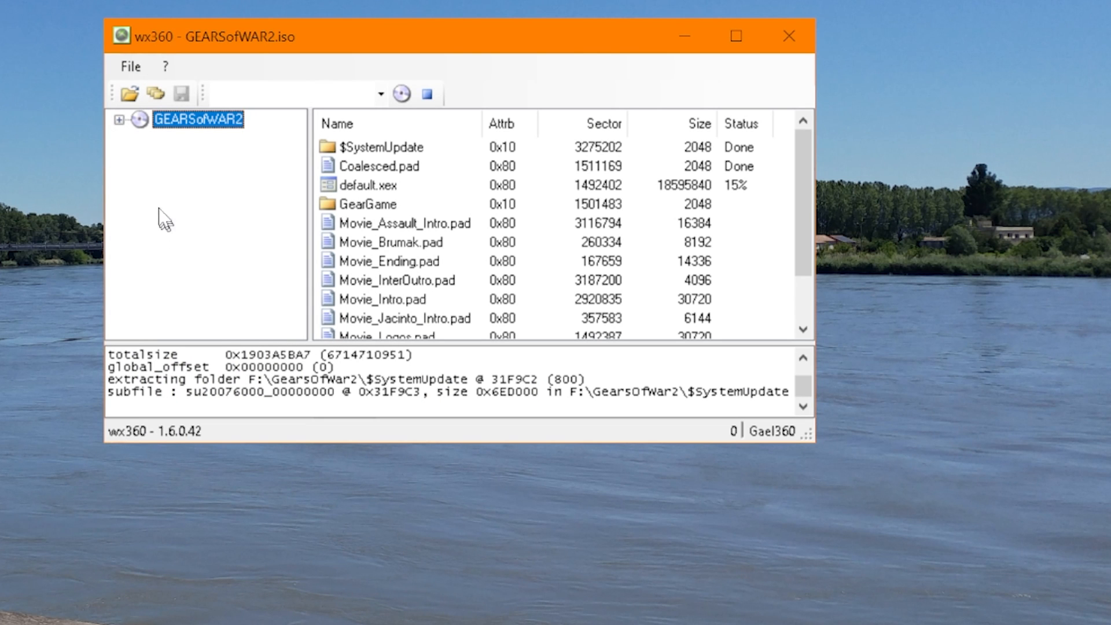
mouse_move(130, 93)
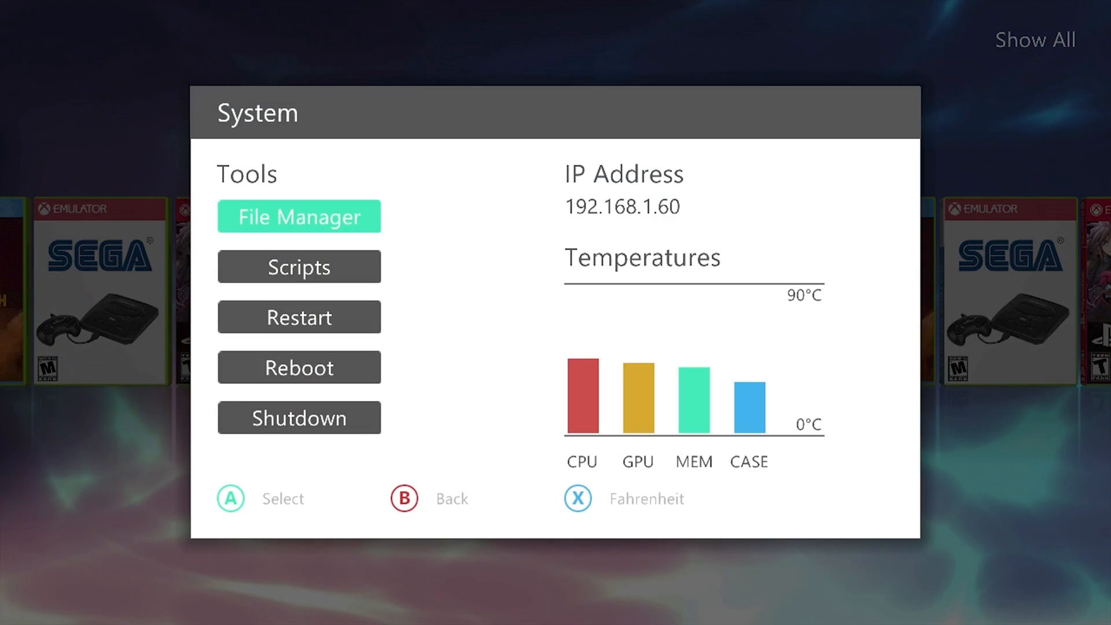
- Copy all GearsOfWar2 files from Usb0 and browse to Hdd1\ROMs\XBOX360 in File Manager
click(299, 216)
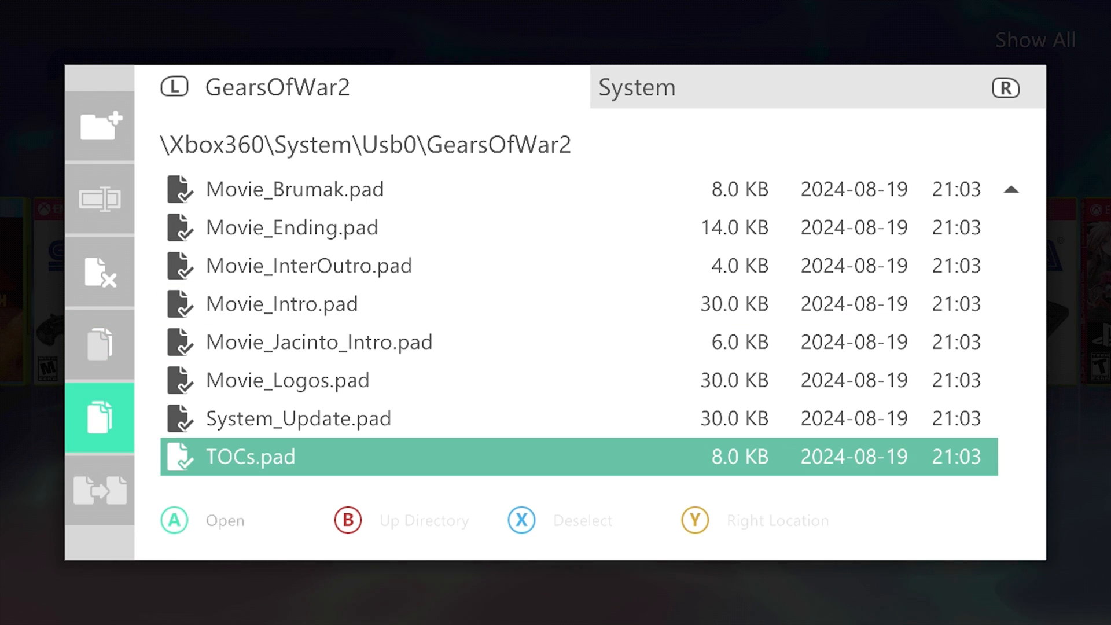
key(b)
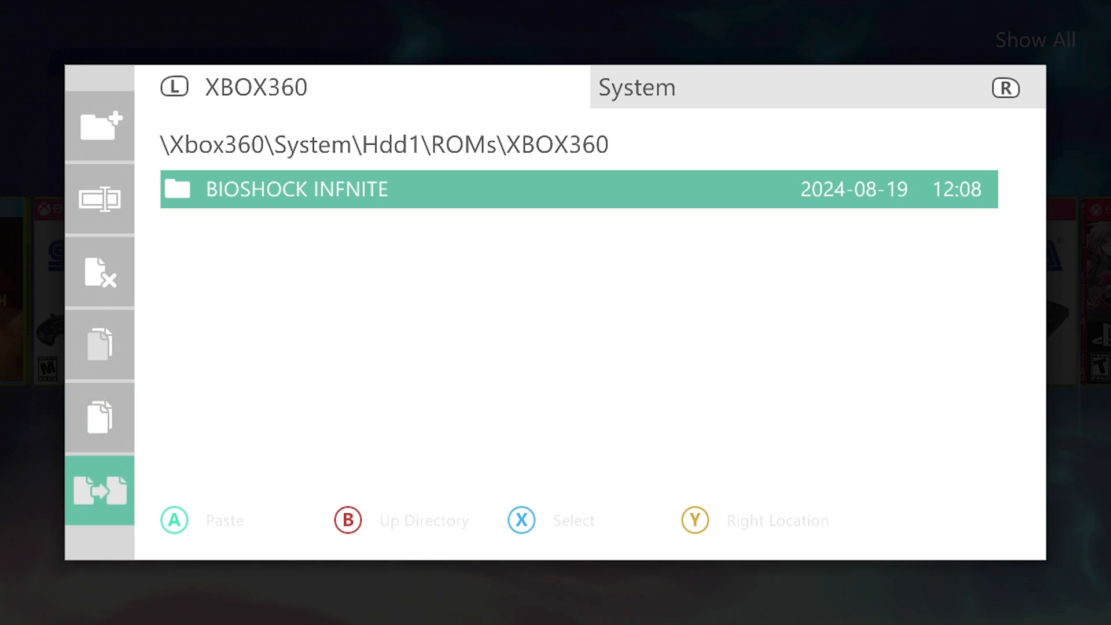
- Create a GEARSofWAR2 folder in ROMs\XBOX360 and paste the copied game files into it
click(99, 126)
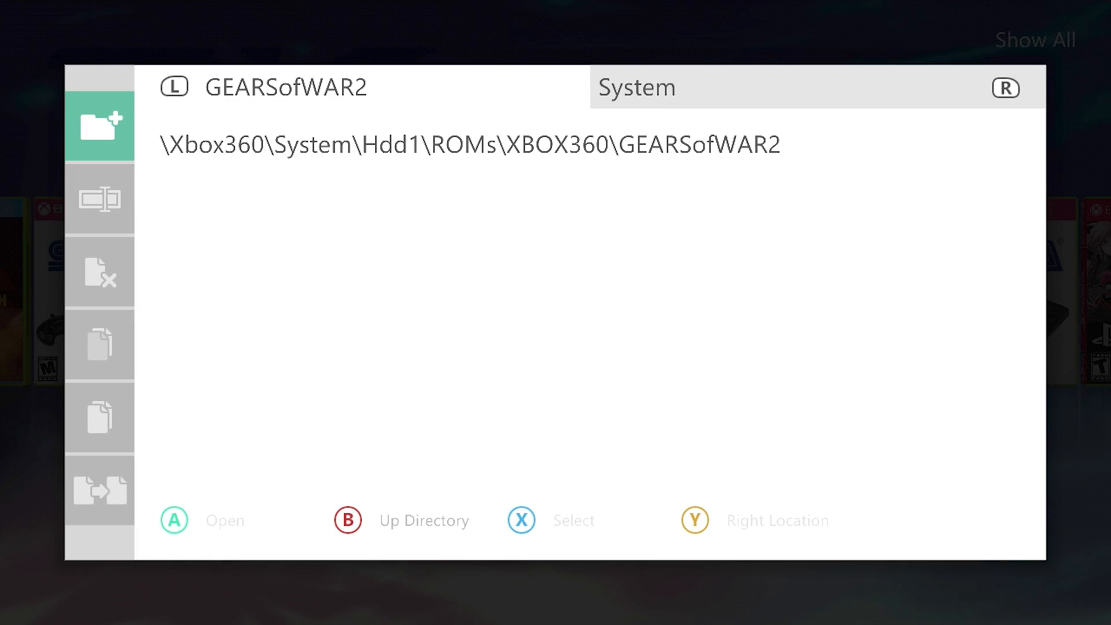
click(100, 490)
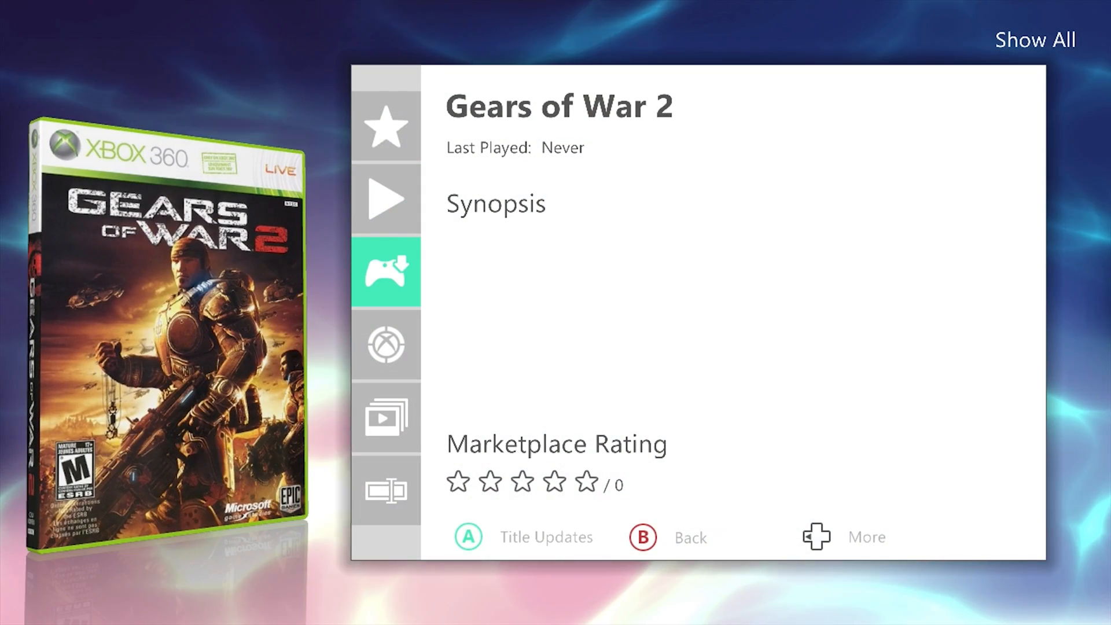
- Download the Version 1 (1.5 MB) Unity Marketplace title update for Gears of War 2
click(468, 537)
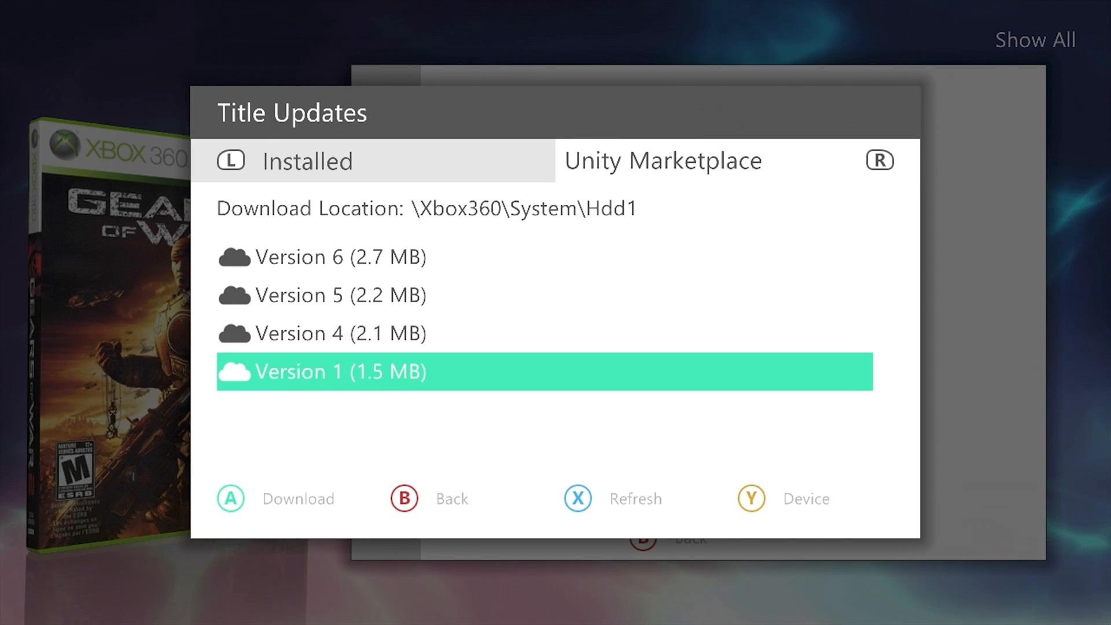
click(403, 498)
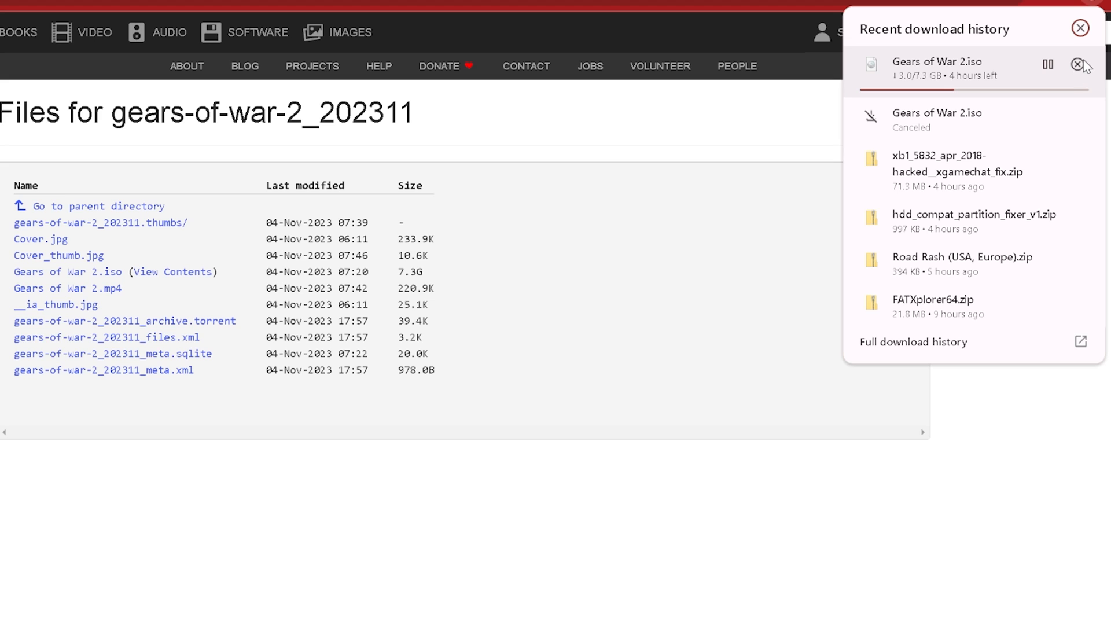
- Cancel the in-progress Gears of War 2.iso download at 3.0 of 7.3 GB
click(1080, 64)
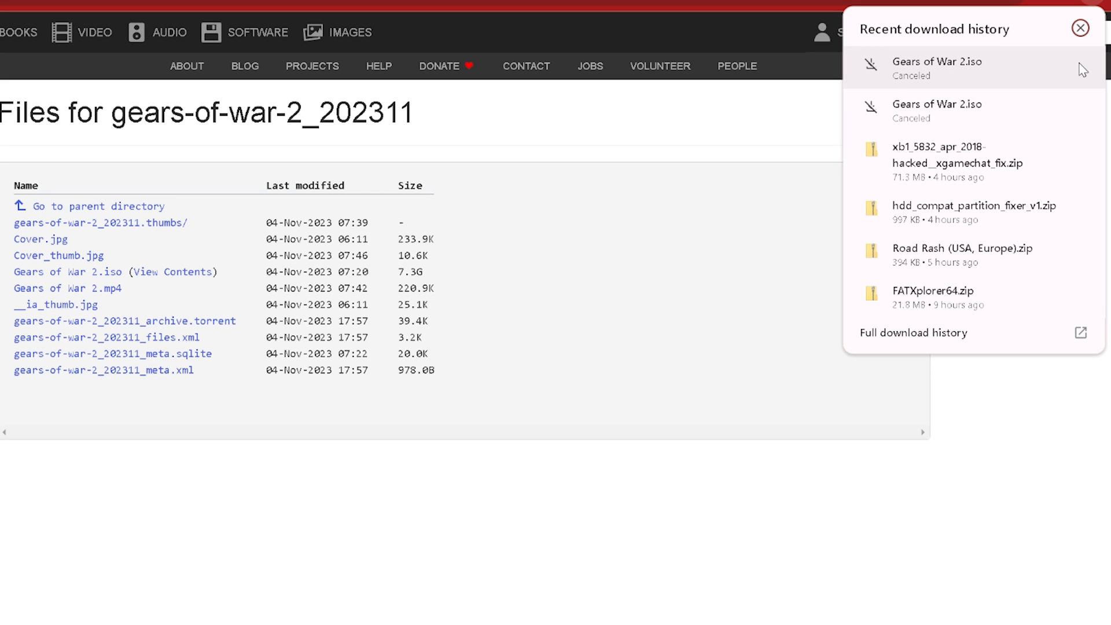